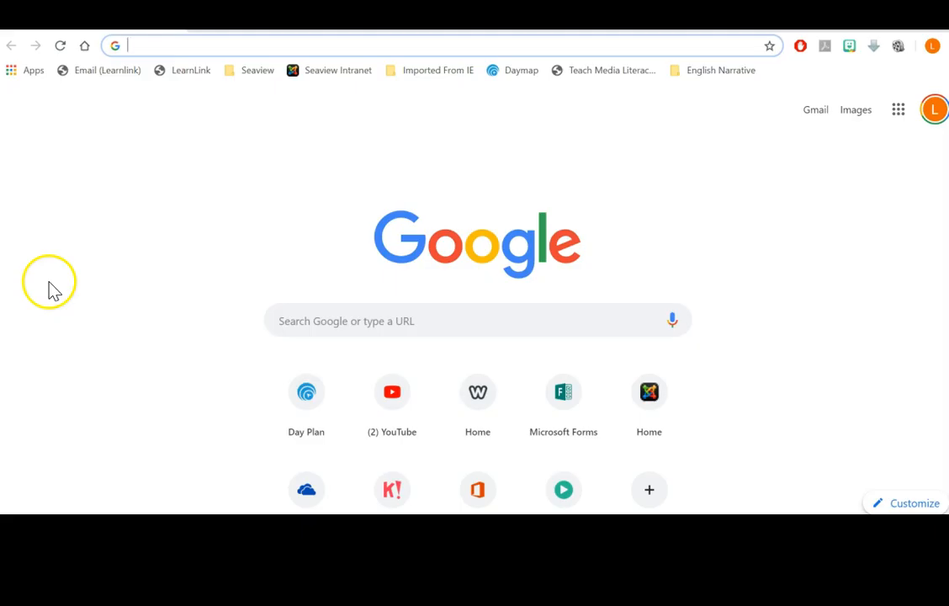
Step: Search Google for 'showbie' and go to the official Showbie website result
{"action": "type", "text": "showbie&rlz=1C1GCEB_enAU834AU834&oq=showbie&aqs=chrome..69i57j69i60l4j0.119..."}
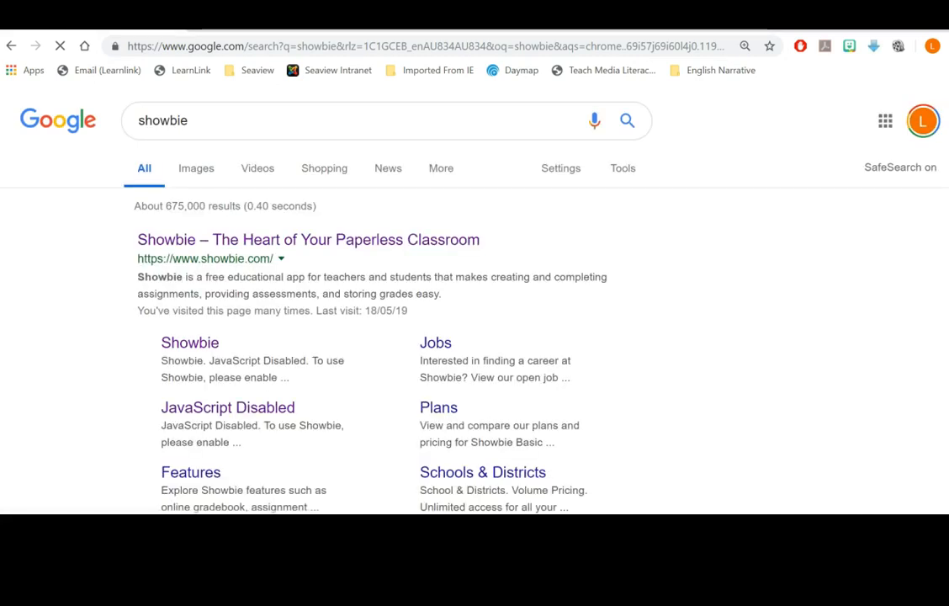
{"action": "left_click", "coordinate": [281, 242]}
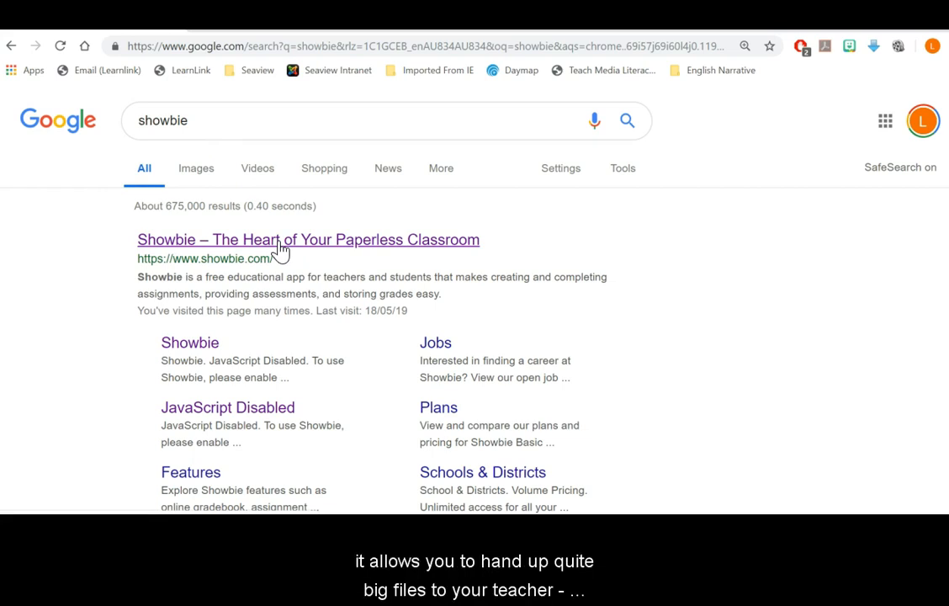
{"action": "mouse_move", "coordinate": [387, 278]}
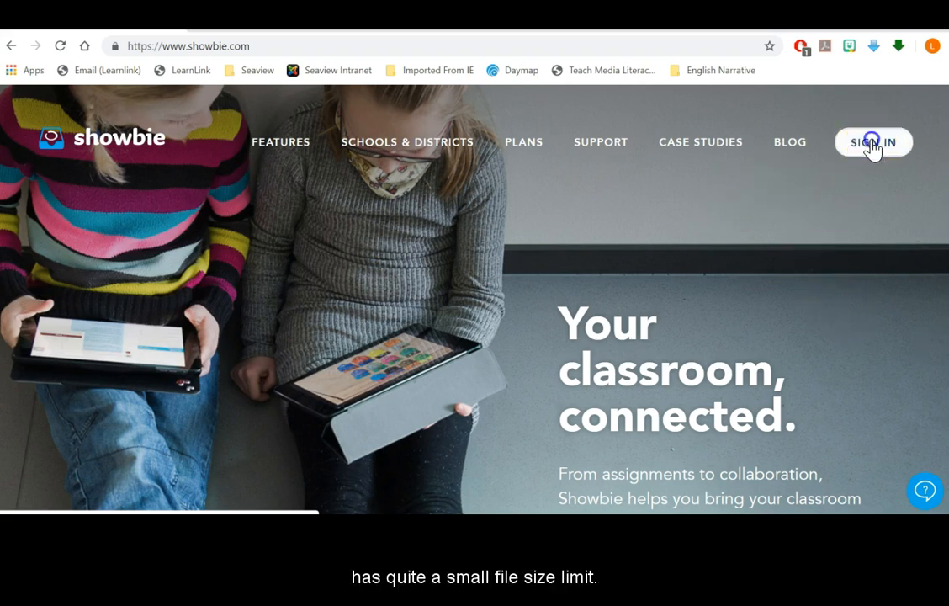
{"action": "mouse_move", "coordinate": [865, 193]}
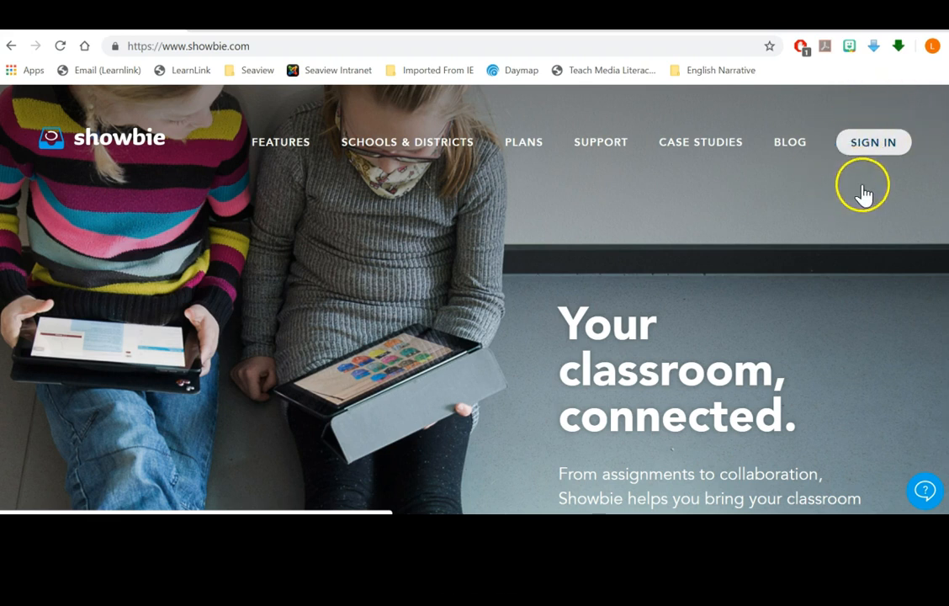
Step: Sign in to Showbie with the pre-filled email and password, reaching the My Showbie home page
{"action": "left_click", "coordinate": [872, 142]}
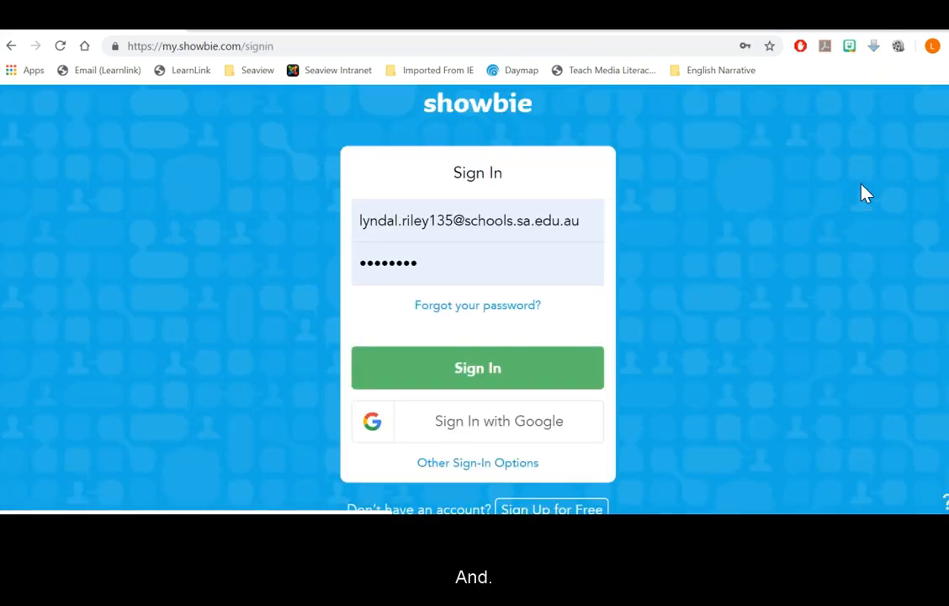
{"action": "left_click", "coordinate": [478, 219]}
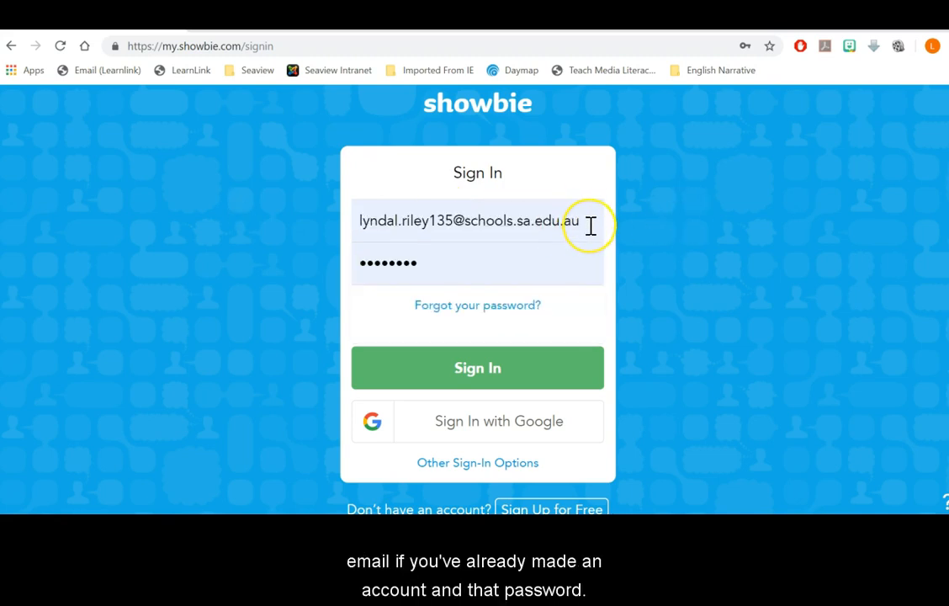
{"action": "mouse_move", "coordinate": [486, 283]}
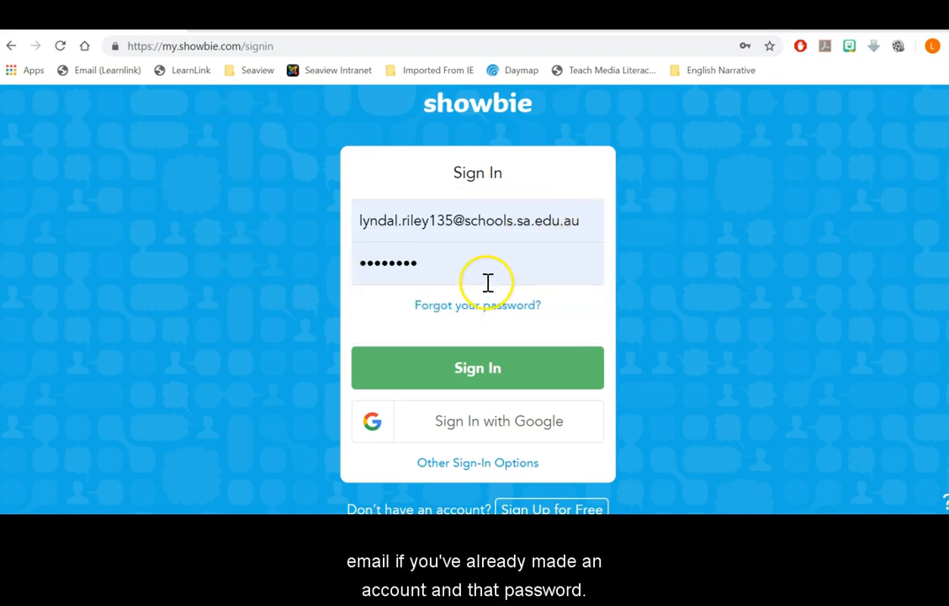
{"action": "mouse_move", "coordinate": [862, 222]}
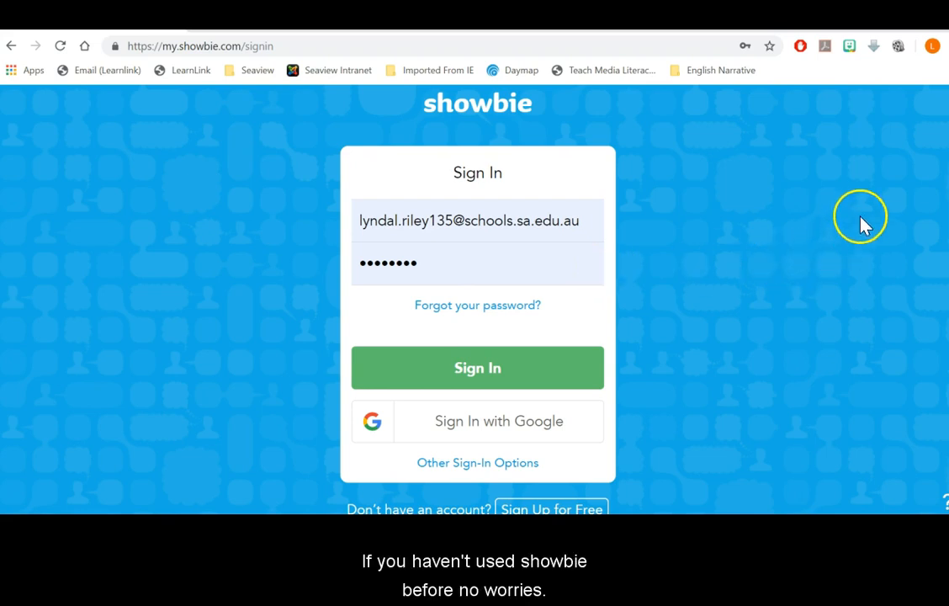
{"action": "scroll", "scroll_direction": "down", "scroll_amount": 3}
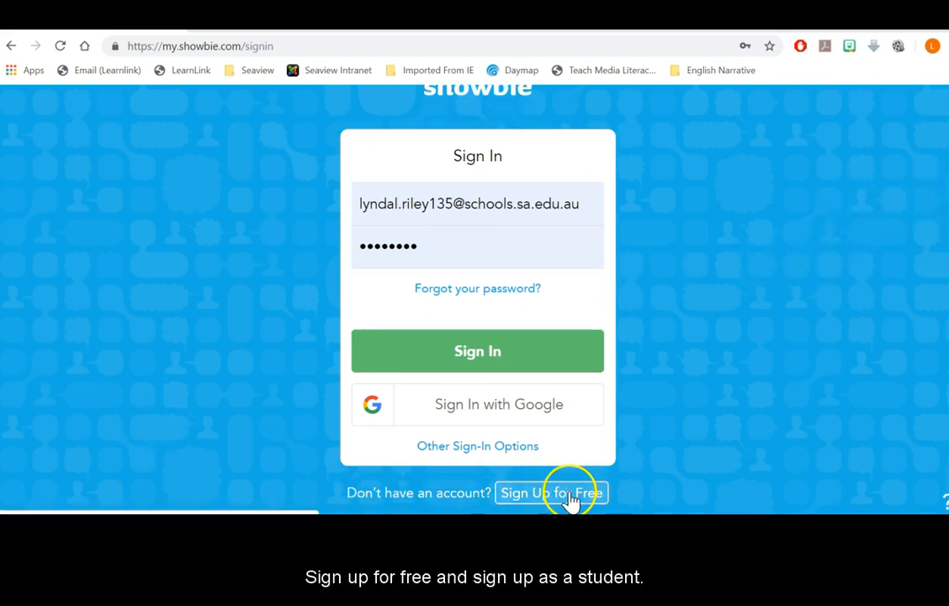
{"action": "mouse_move", "coordinate": [625, 374]}
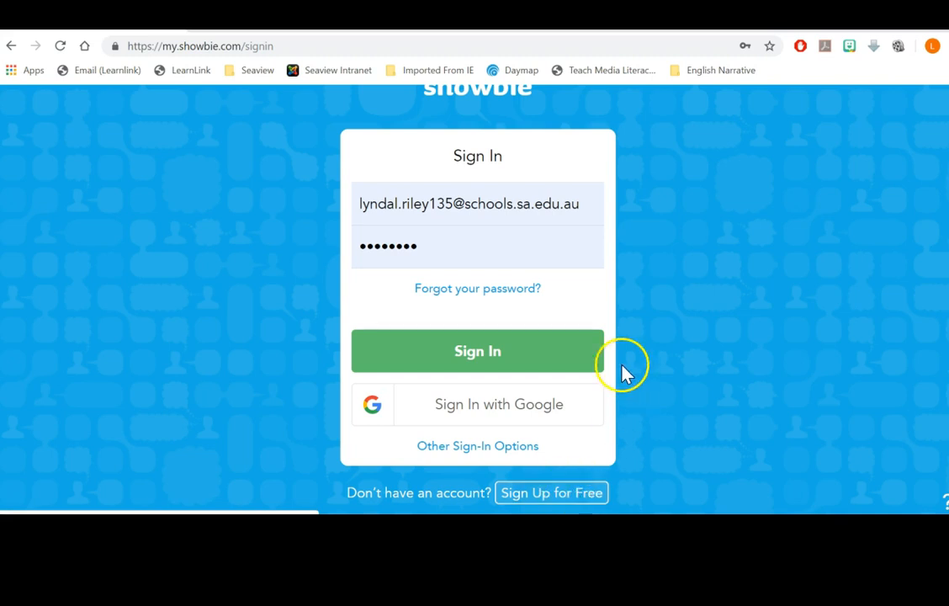
{"action": "left_click", "coordinate": [479, 352]}
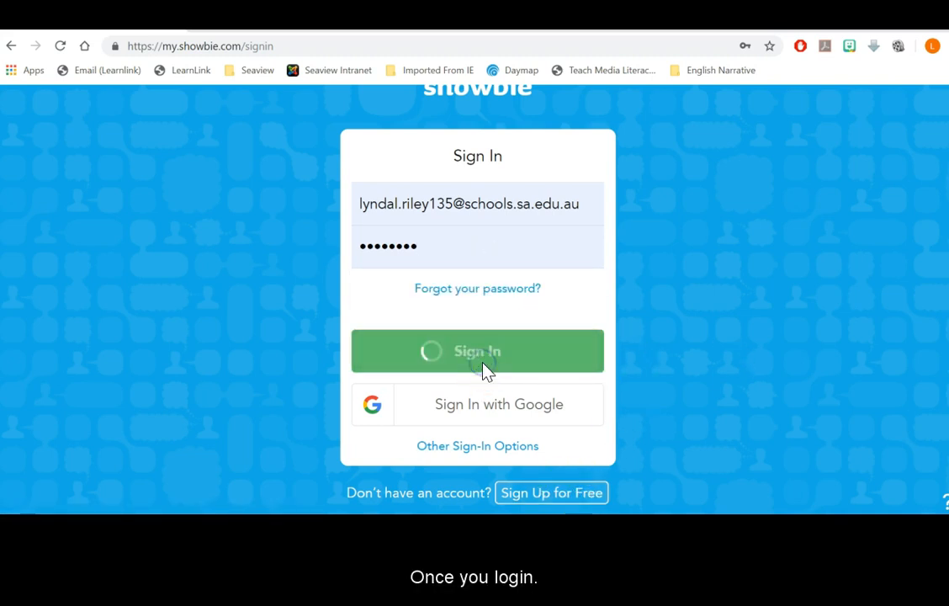
{"action": "left_click", "coordinate": [478, 352]}
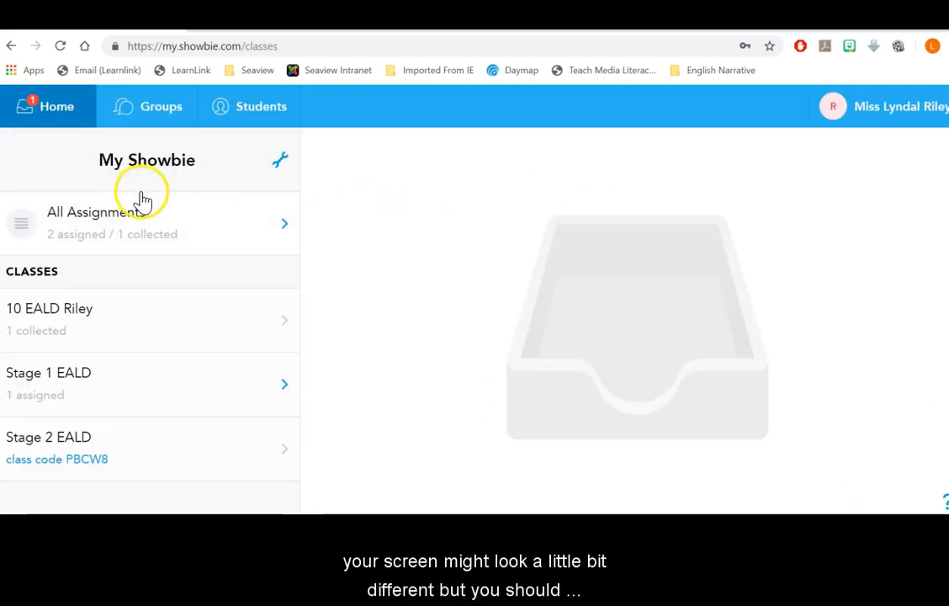
{"action": "mouse_move", "coordinate": [151, 374]}
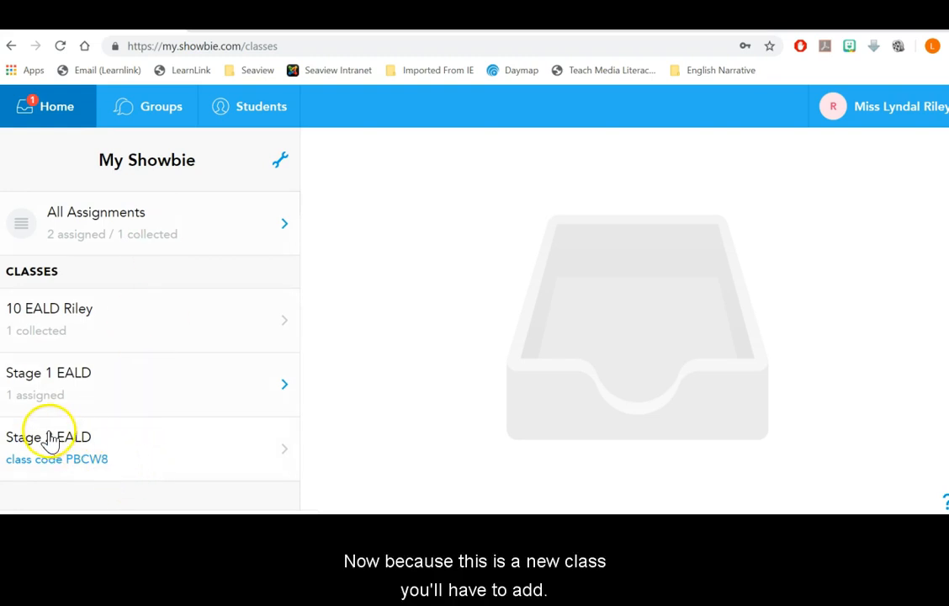
Step: From the classes list, enter the Stage 2 EALD class showing Task 3 – Advertising Oral
{"action": "left_click", "coordinate": [280, 160]}
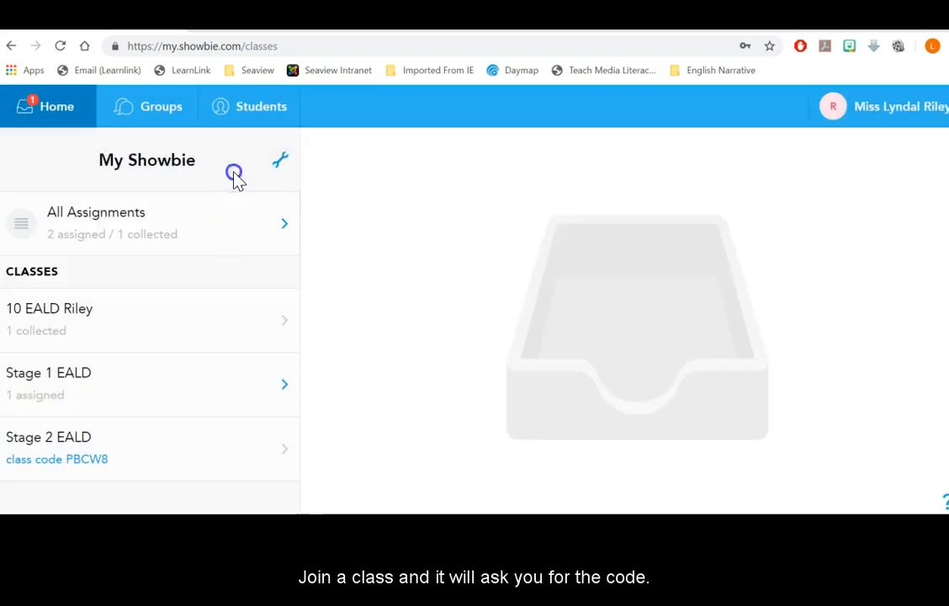
{"action": "left_click", "coordinate": [279, 160]}
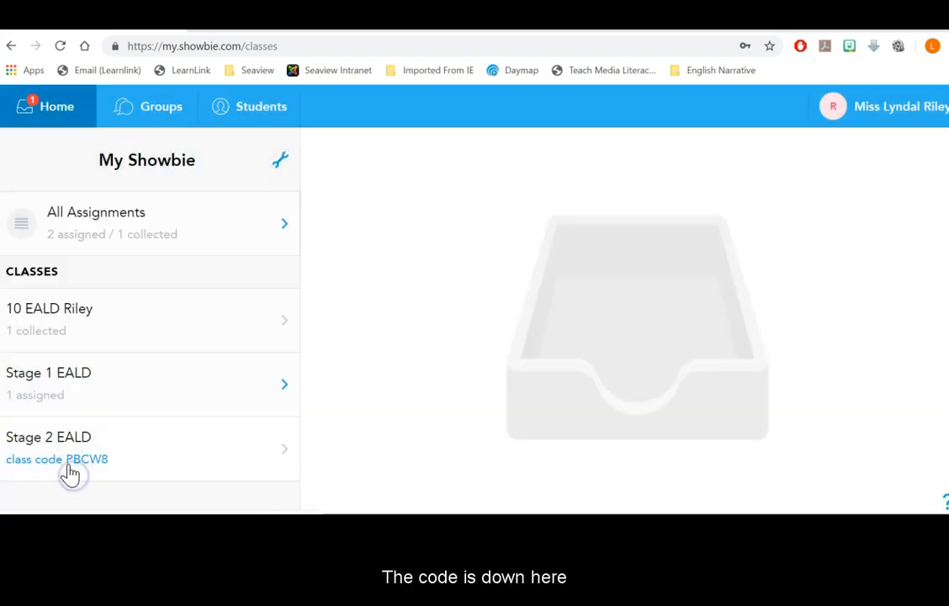
{"action": "mouse_move", "coordinate": [104, 475]}
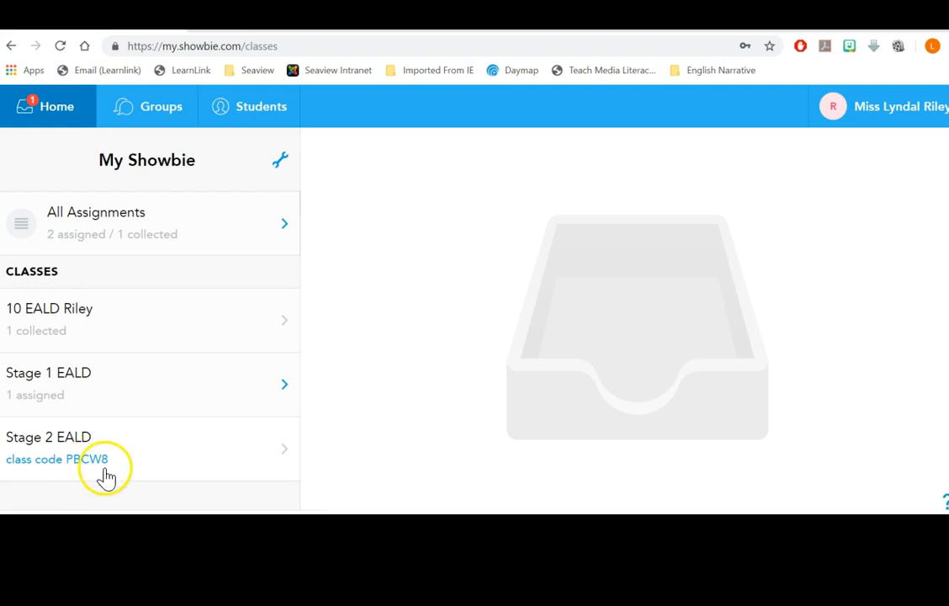
{"action": "mouse_move", "coordinate": [132, 471]}
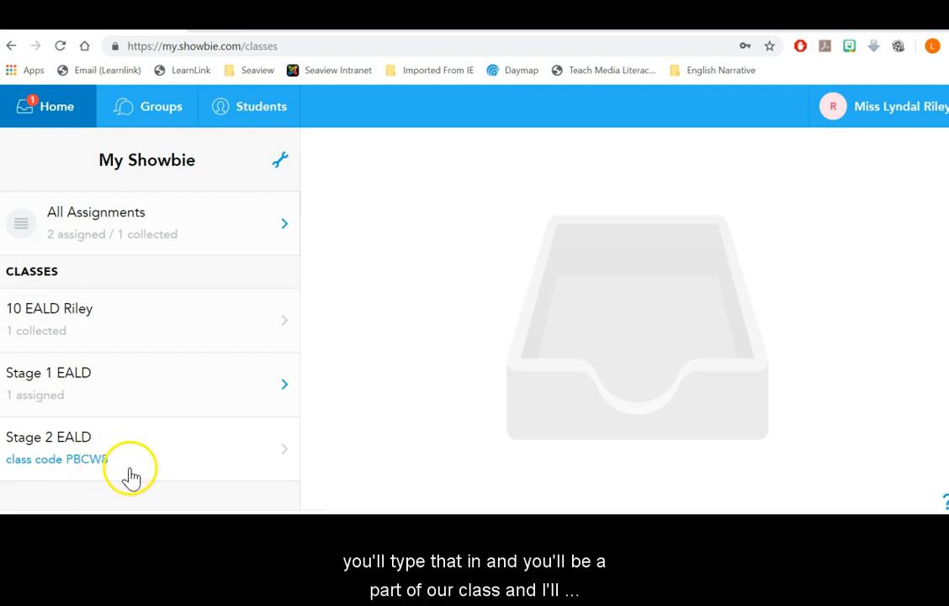
{"action": "left_click", "coordinate": [109, 448]}
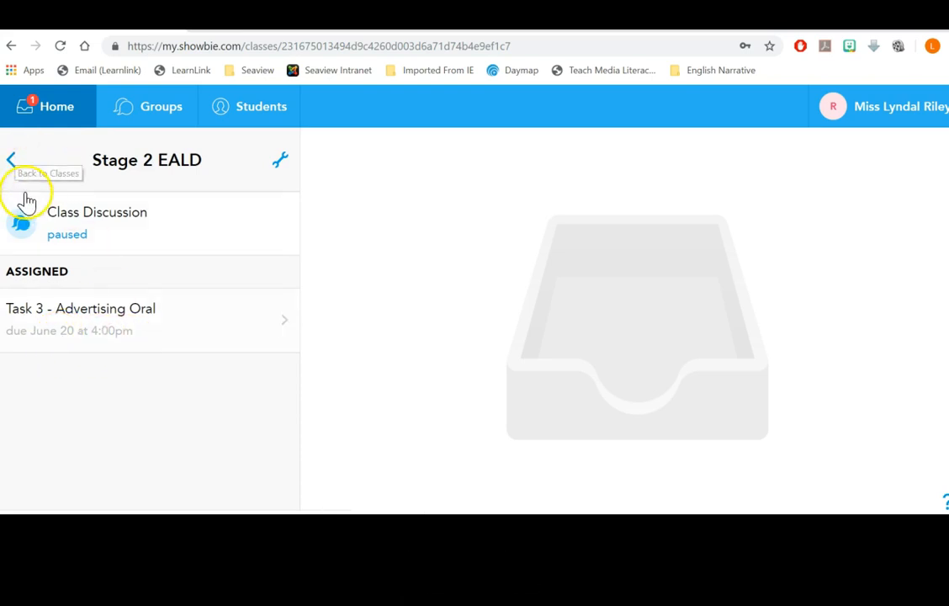
Step: Review the hand-ins for Stage 1 EALD's Interactive - Music assignment, then return to the classes list
{"action": "left_click", "coordinate": [11, 158]}
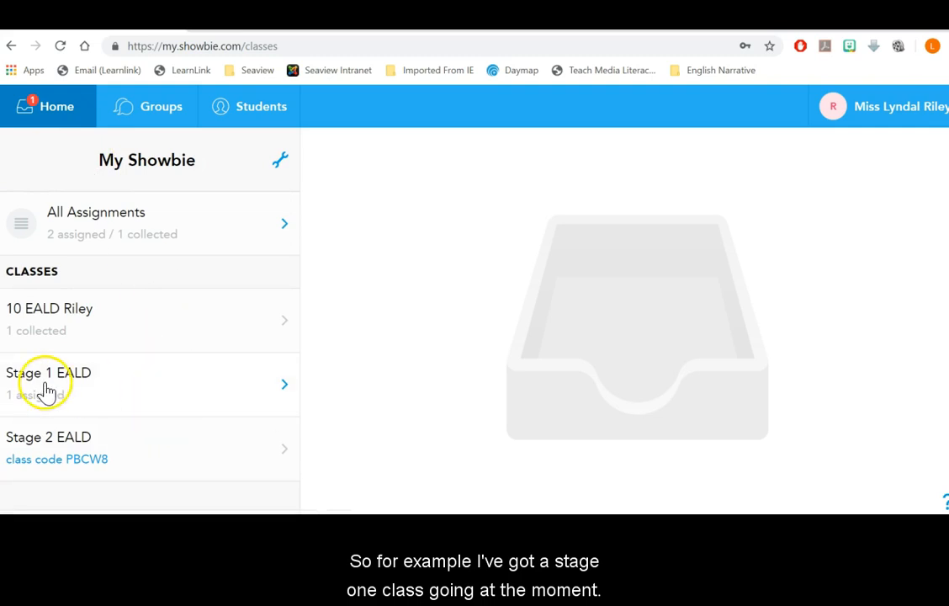
{"action": "left_click", "coordinate": [47, 374]}
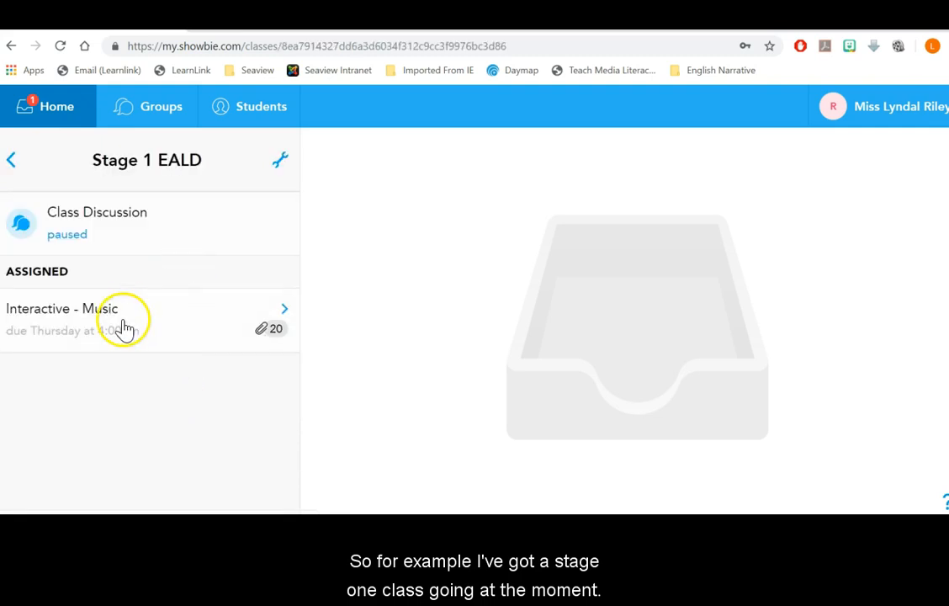
{"action": "left_click", "coordinate": [85, 310]}
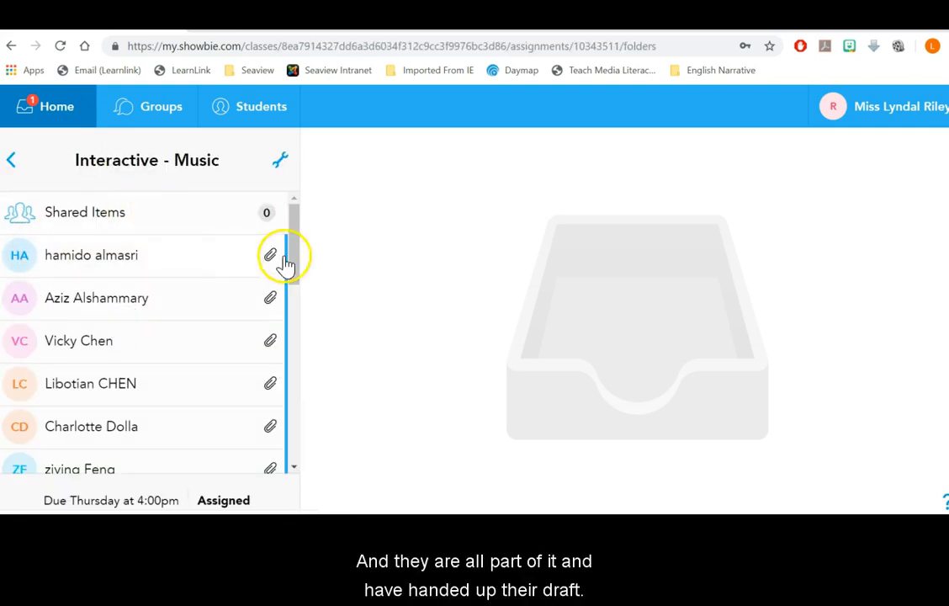
{"action": "scroll", "scroll_direction": "down", "scroll_amount": 3}
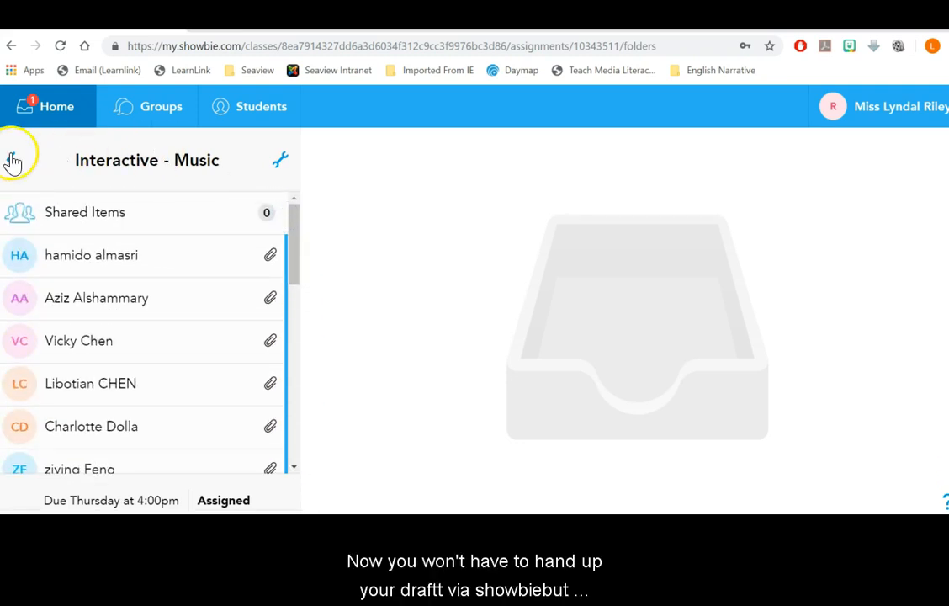
{"action": "left_click", "coordinate": [14, 160]}
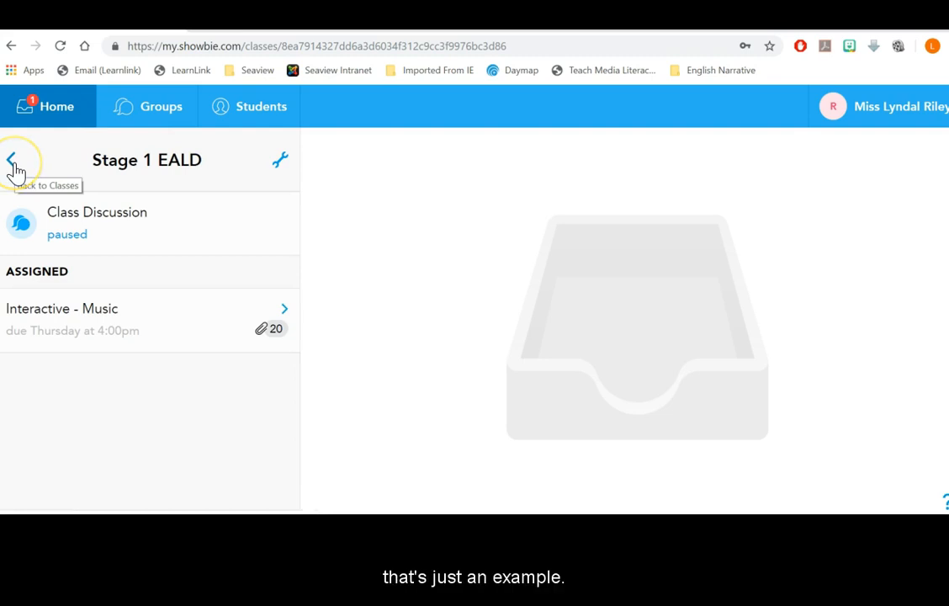
{"action": "left_click", "coordinate": [13, 158]}
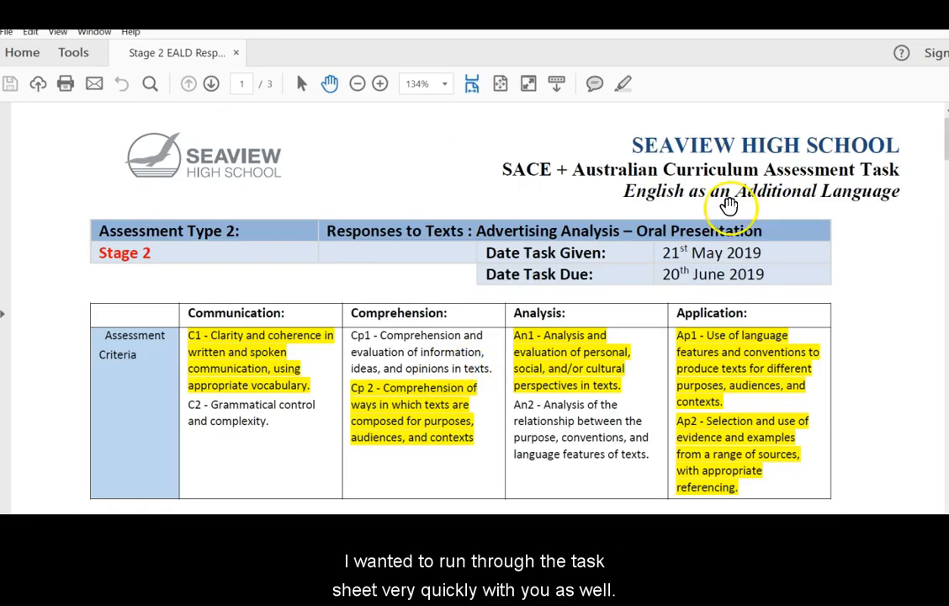
{"action": "mouse_move", "coordinate": [728, 206]}
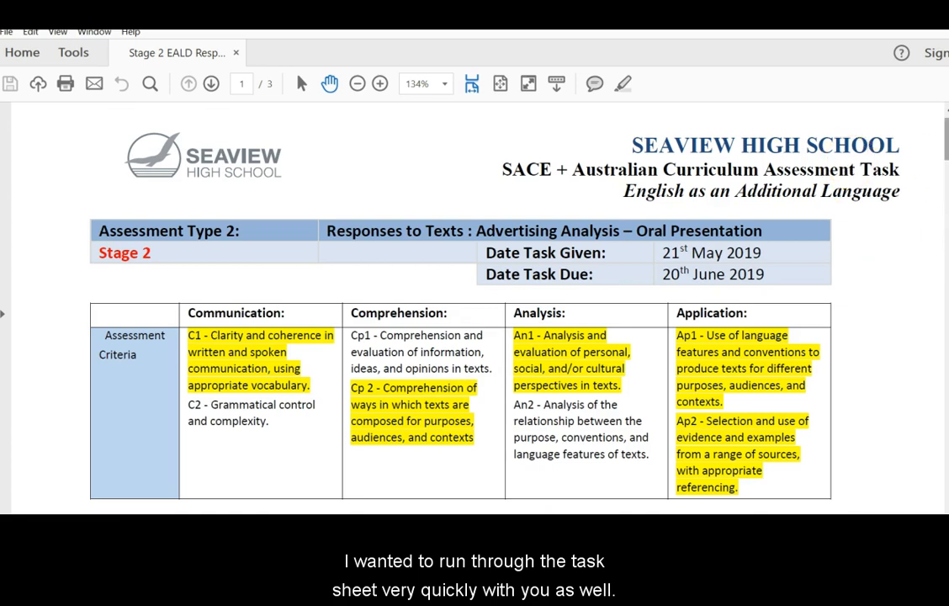
Step: Scroll page 1 of the task sheet past the dates to the assessment criteria table and Task Description
{"action": "scroll", "scroll_direction": "down", "scroll_amount": 3}
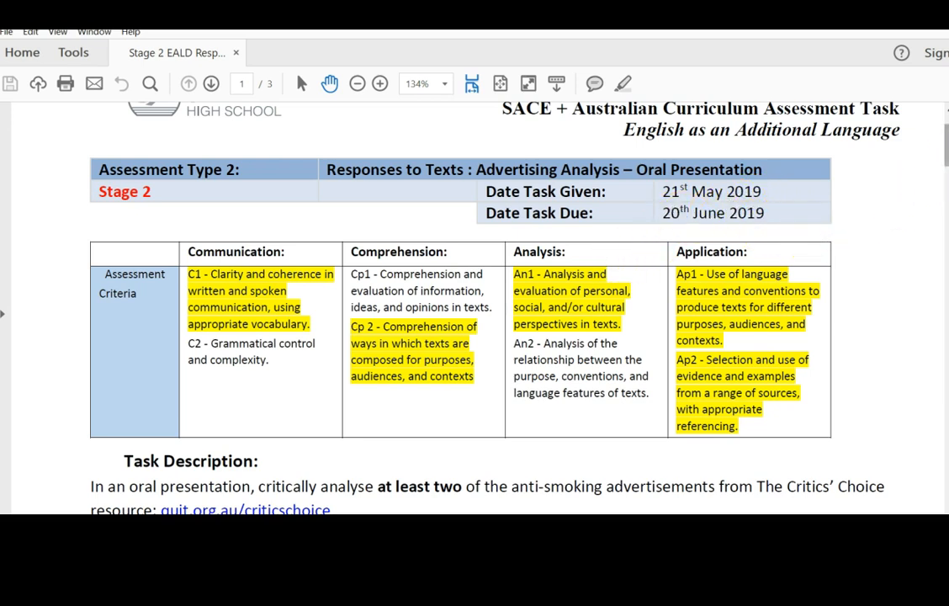
{"action": "scroll", "scroll_direction": "down", "scroll_amount": 3}
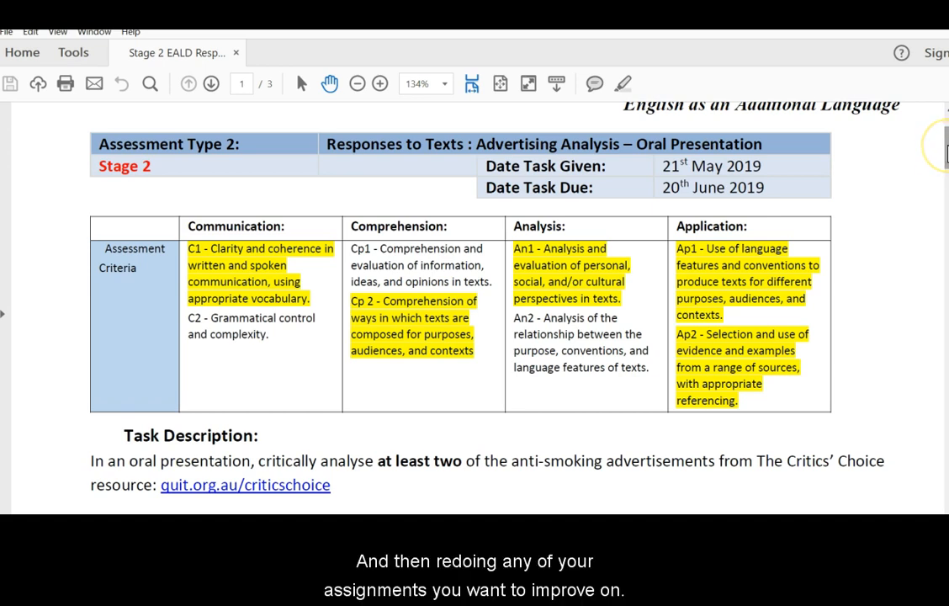
{"action": "scroll", "scroll_direction": "down", "scroll_amount": 3}
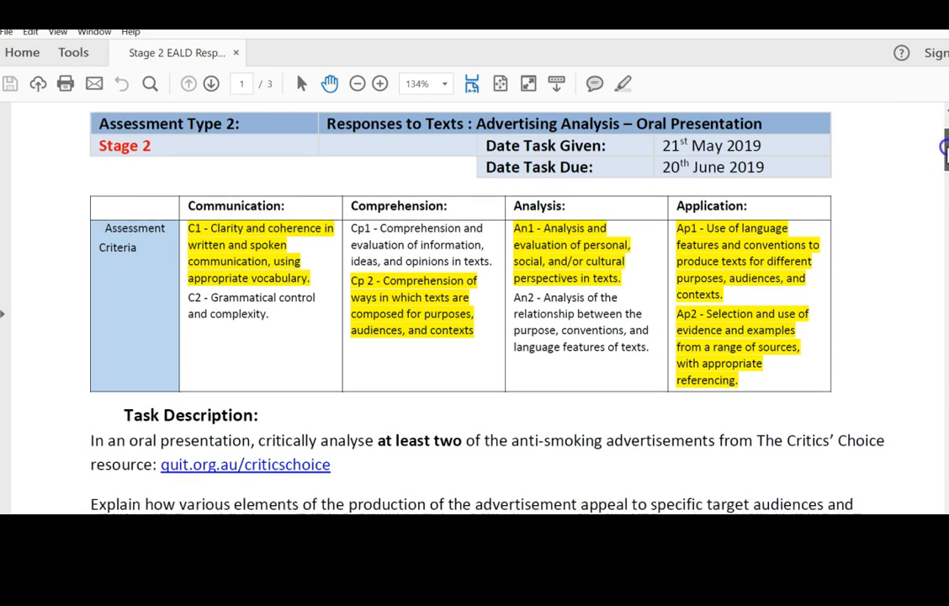
{"action": "scroll", "scroll_direction": "down", "scroll_amount": 3}
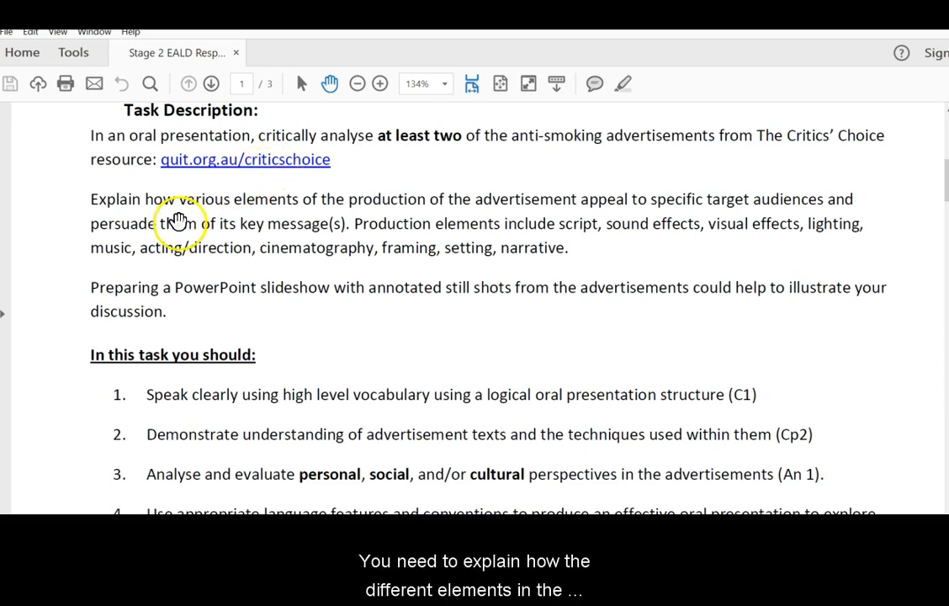
{"action": "mouse_move", "coordinate": [305, 220]}
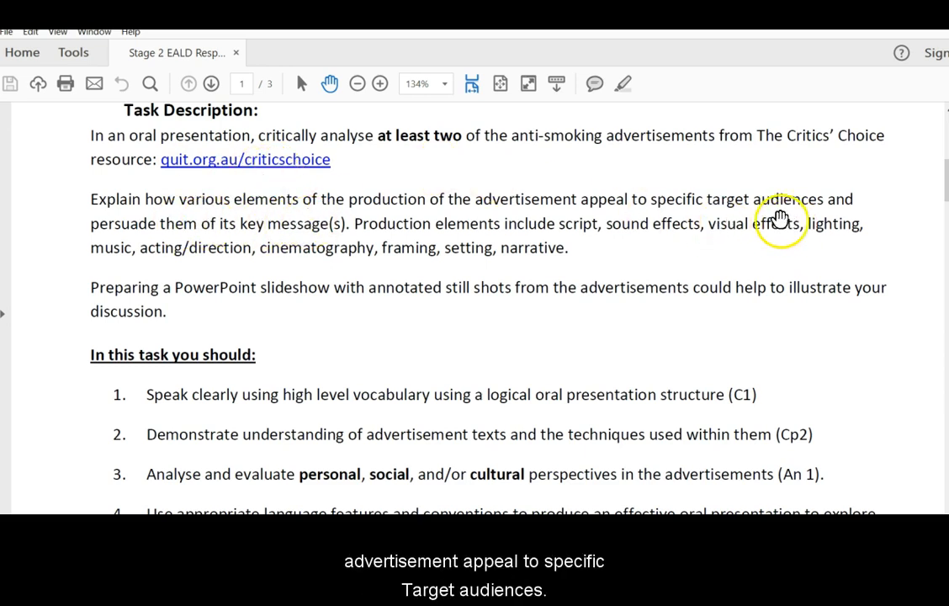
{"action": "mouse_move", "coordinate": [815, 219]}
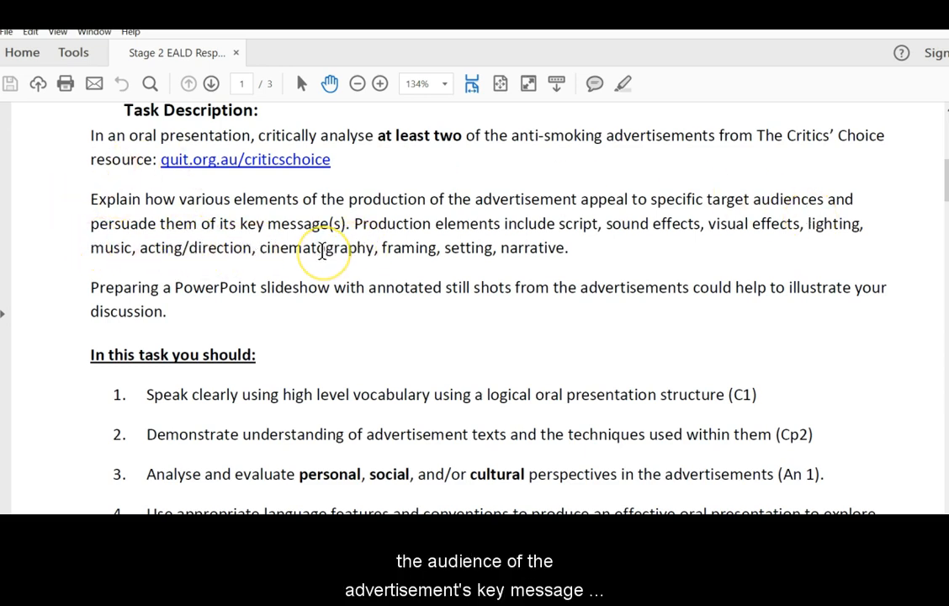
{"action": "mouse_move", "coordinate": [509, 186]}
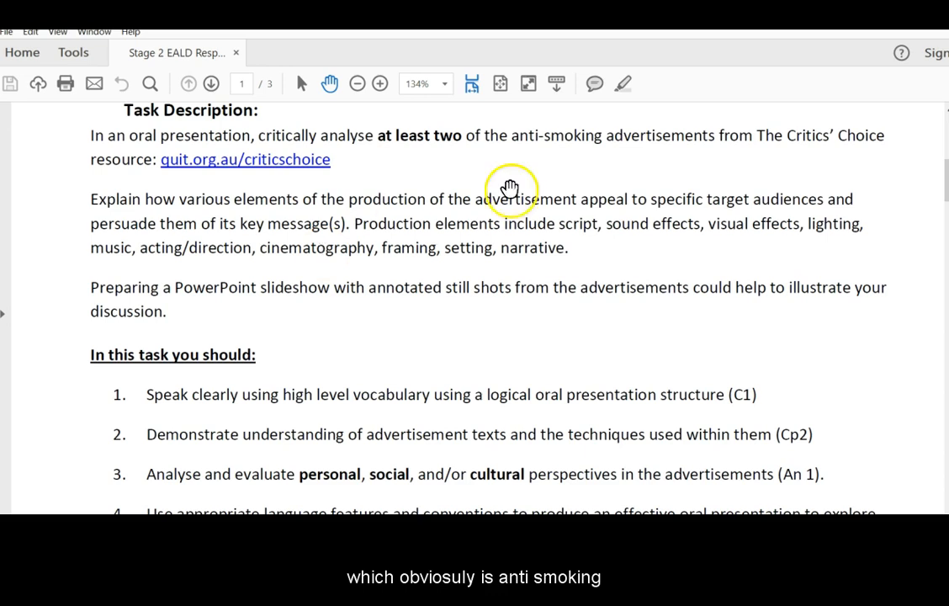
{"action": "mouse_move", "coordinate": [611, 171]}
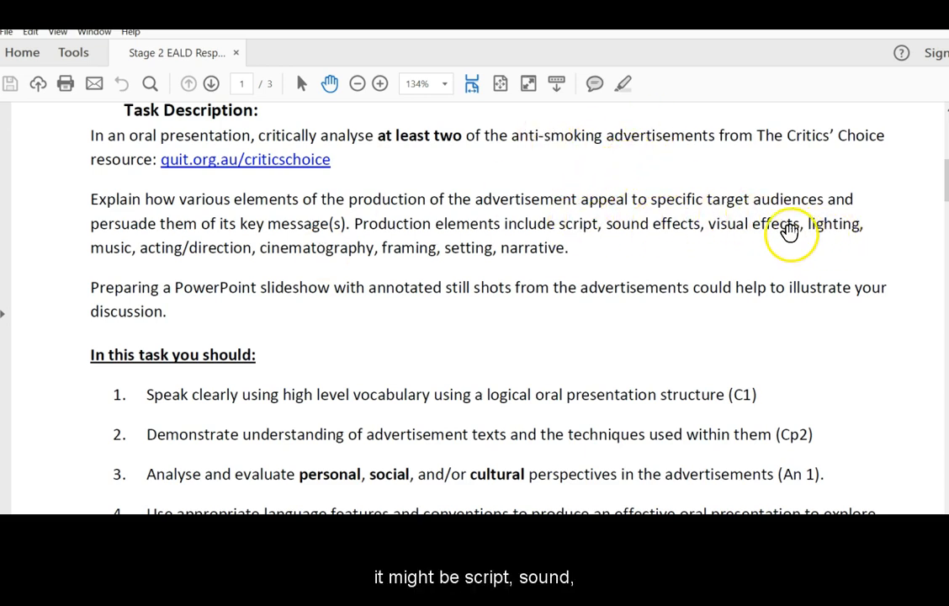
{"action": "mouse_move", "coordinate": [211, 259]}
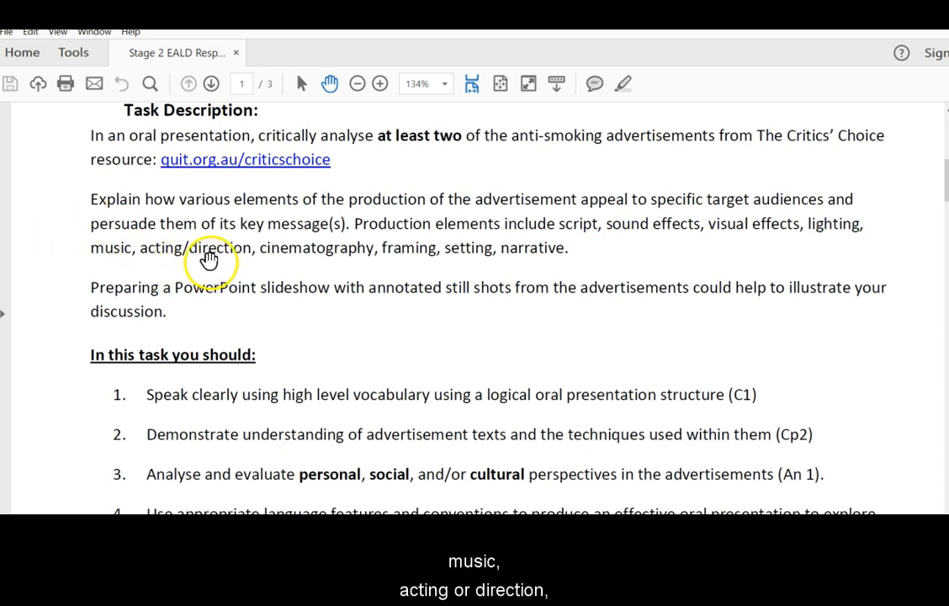
{"action": "mouse_move", "coordinate": [295, 255]}
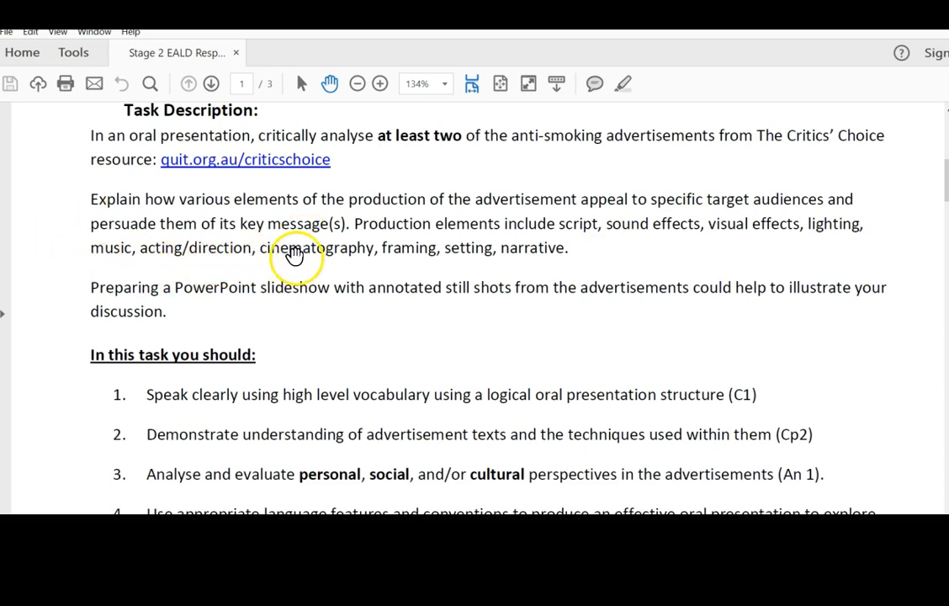
{"action": "mouse_move", "coordinate": [468, 251]}
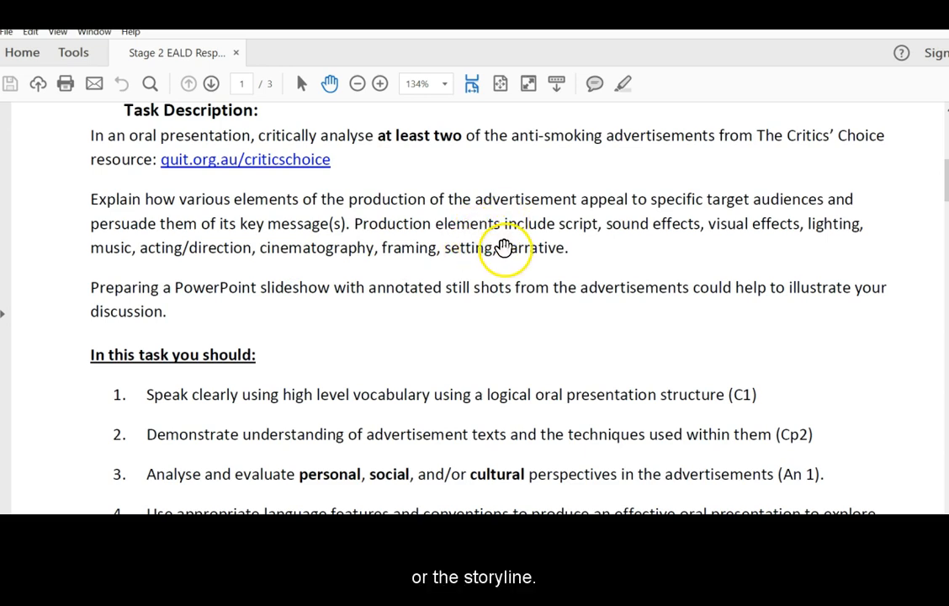
{"action": "mouse_move", "coordinate": [81, 299]}
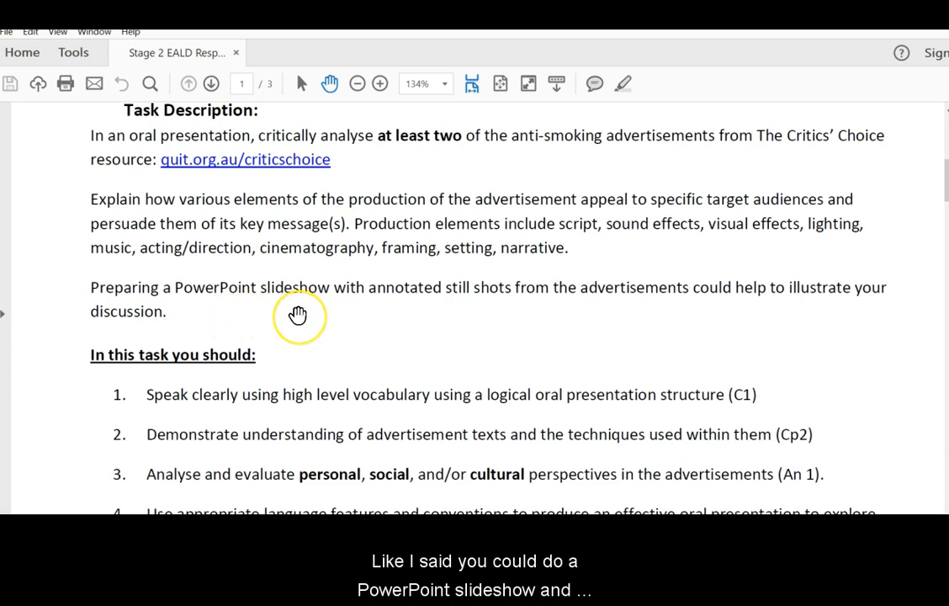
{"action": "mouse_move", "coordinate": [684, 316]}
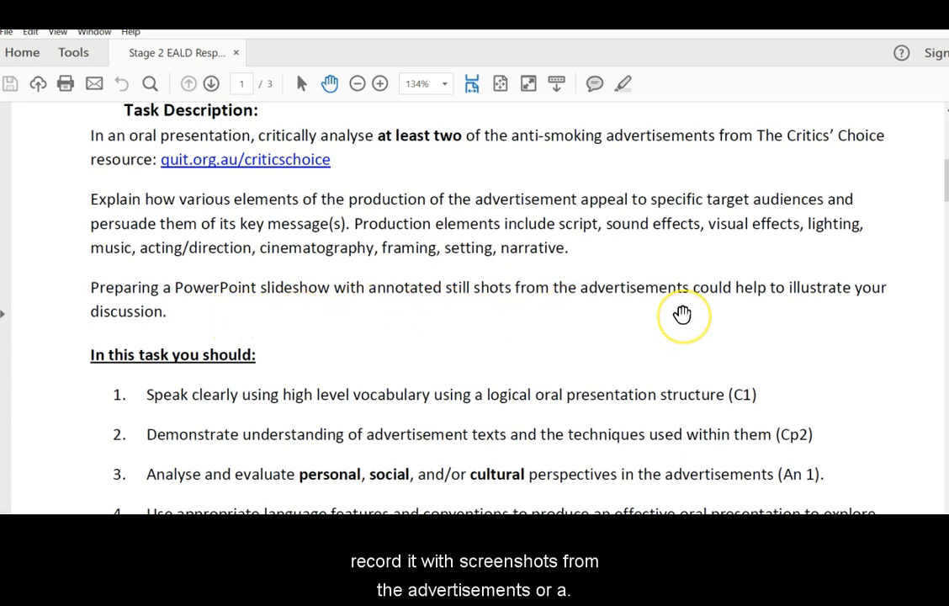
{"action": "mouse_move", "coordinate": [665, 300]}
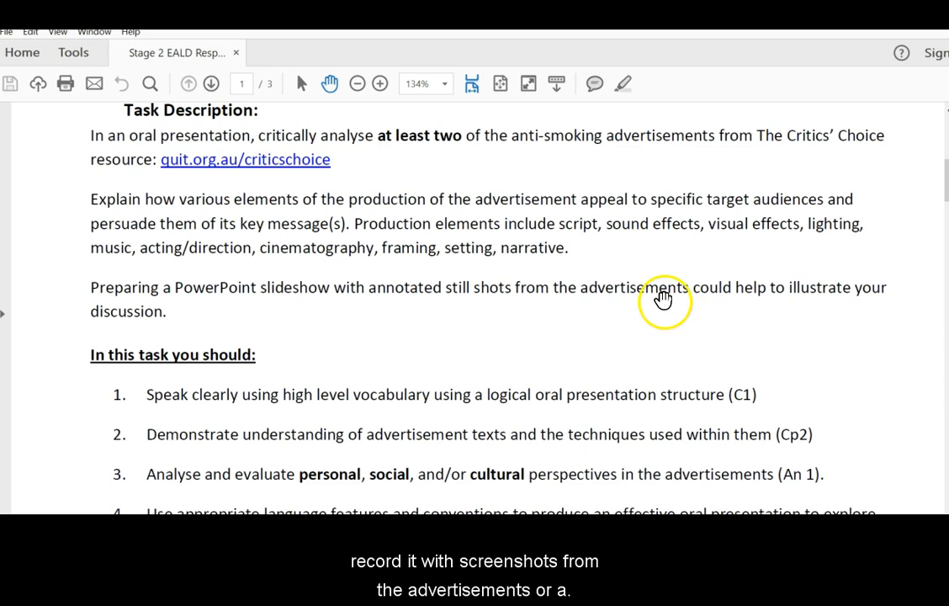
Step: Scroll to the five numbered requirements, the 4½-minute length and the draft and final due dates
{"action": "scroll", "scroll_direction": "down", "scroll_amount": 3}
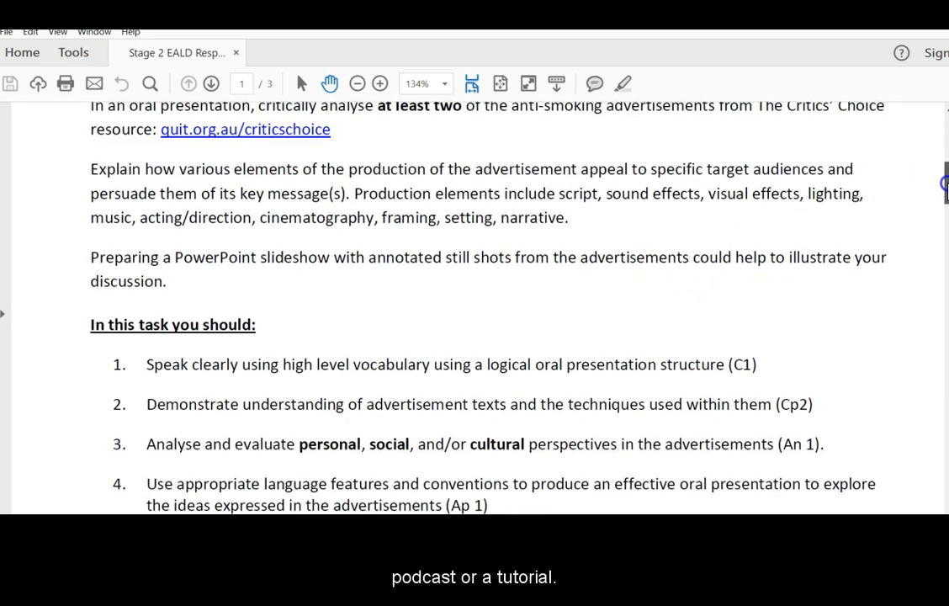
{"action": "scroll", "scroll_direction": "down", "scroll_amount": 3}
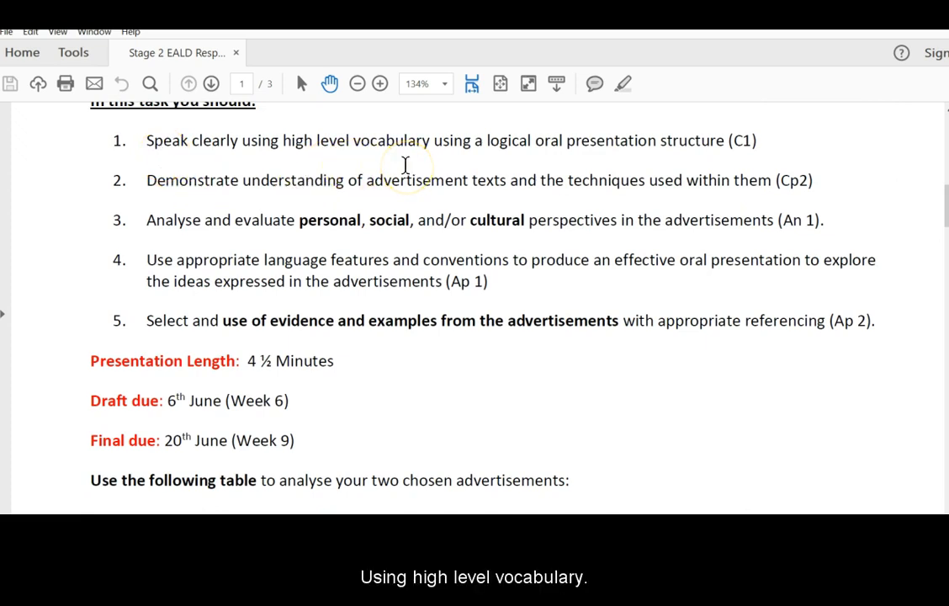
{"action": "mouse_move", "coordinate": [557, 157]}
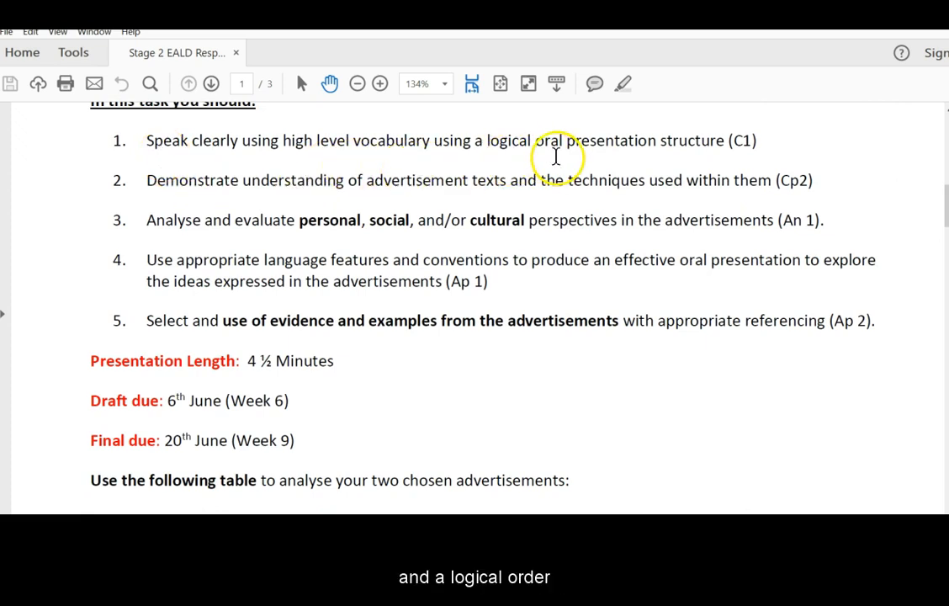
{"action": "mouse_move", "coordinate": [687, 160]}
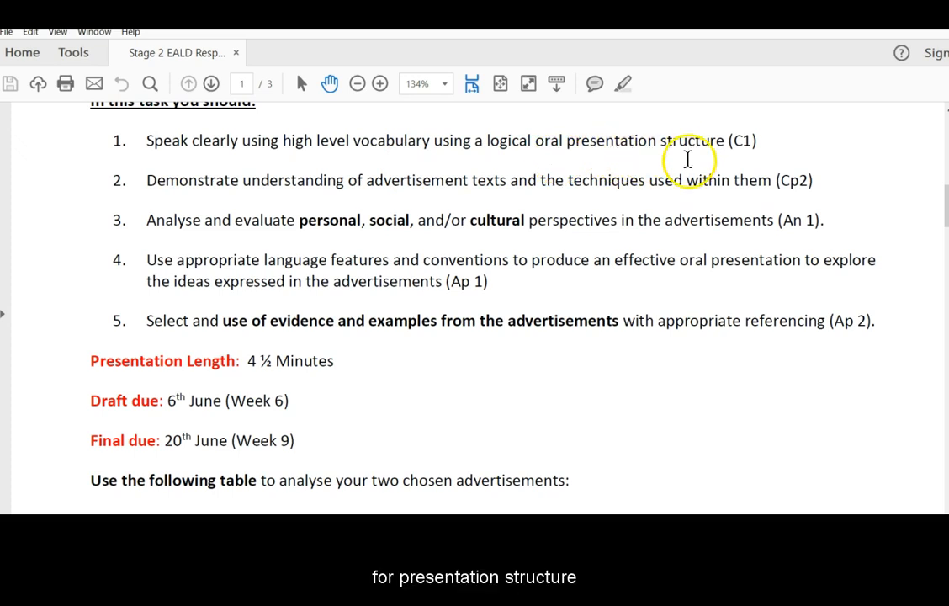
{"action": "mouse_move", "coordinate": [697, 141]}
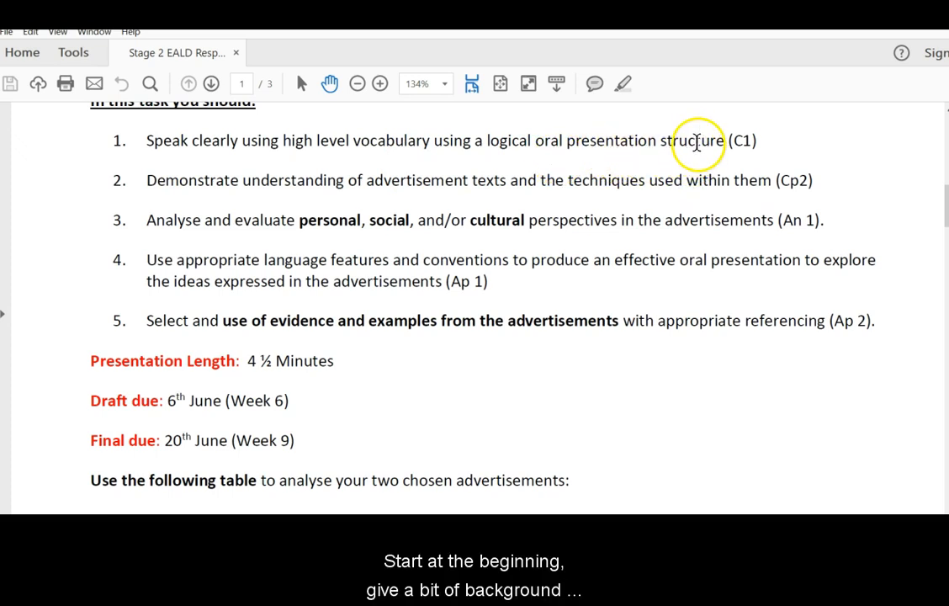
{"action": "mouse_move", "coordinate": [680, 159]}
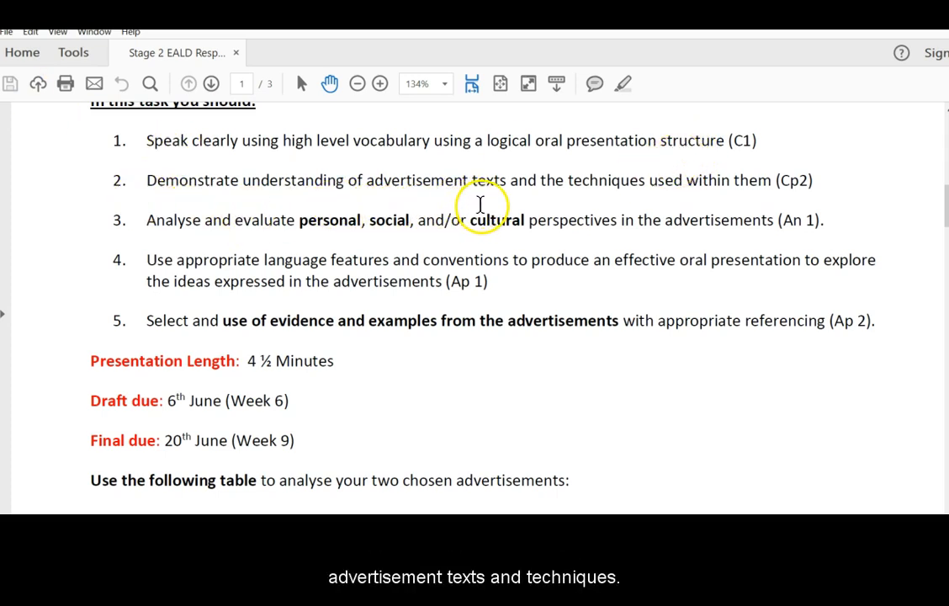
{"action": "mouse_move", "coordinate": [633, 199]}
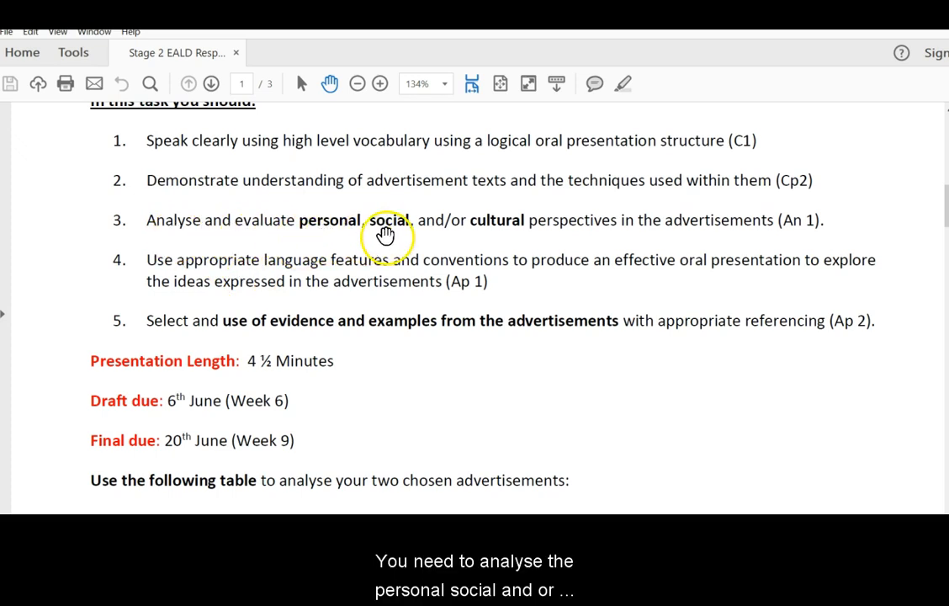
{"action": "mouse_move", "coordinate": [597, 227]}
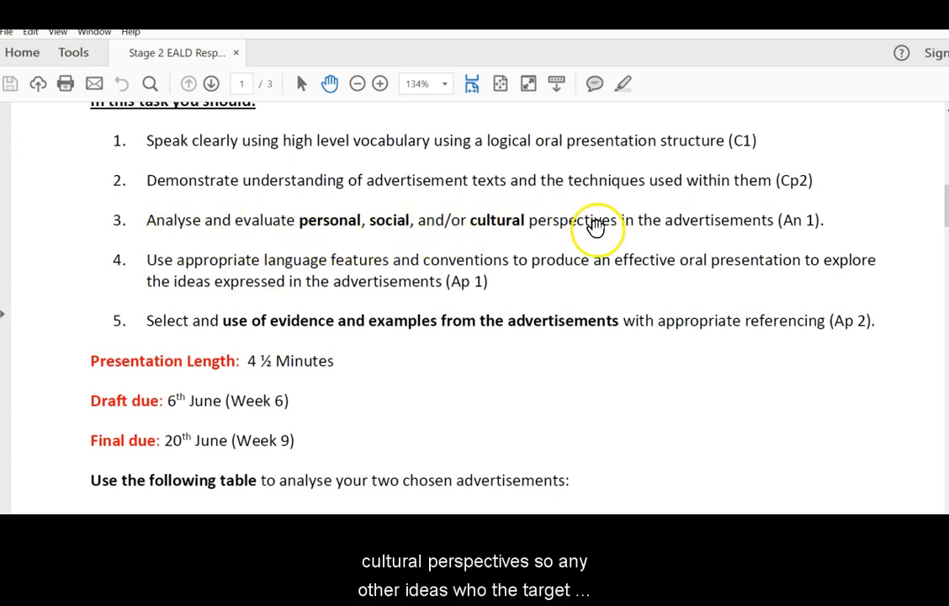
{"action": "mouse_move", "coordinate": [603, 236]}
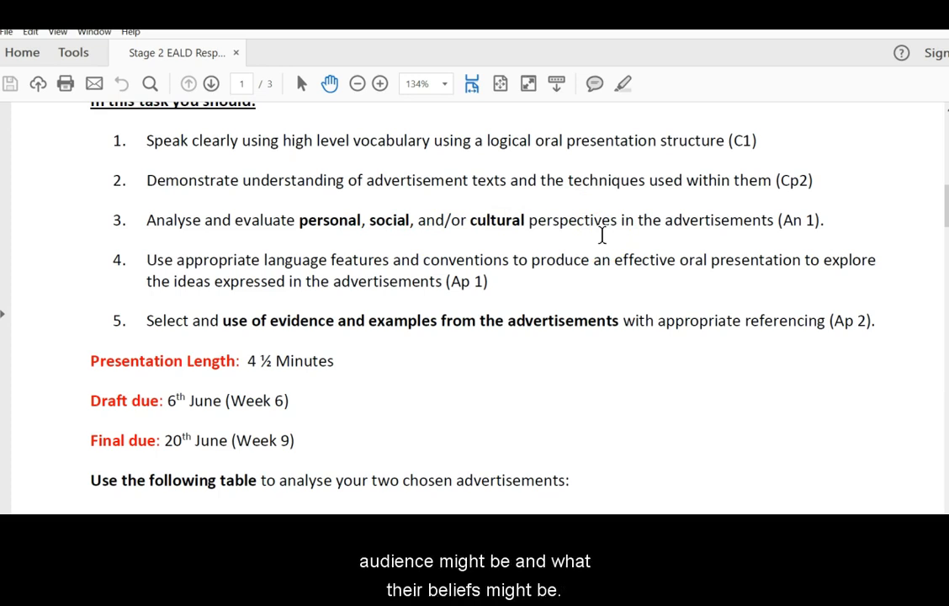
{"action": "mouse_move", "coordinate": [226, 228]}
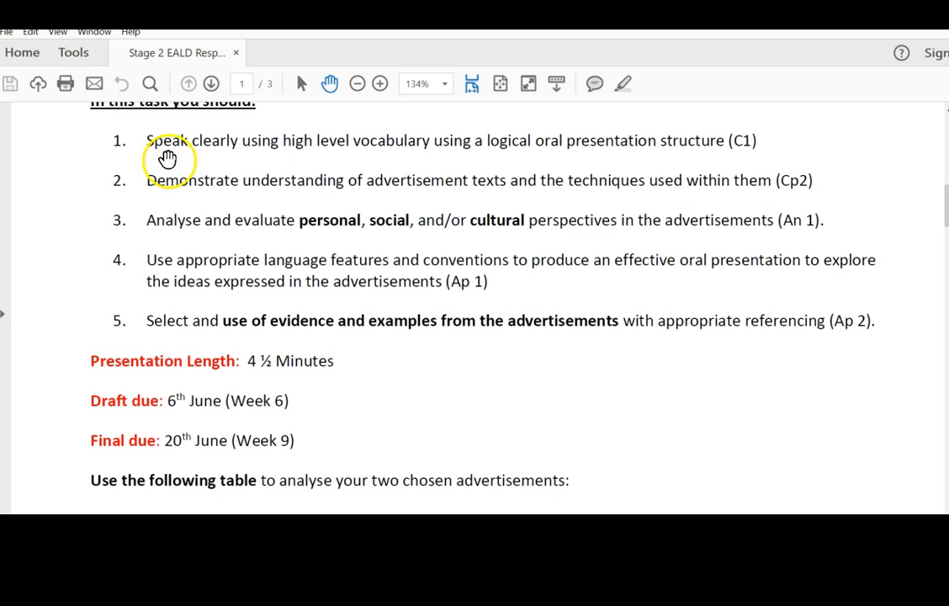
{"action": "mouse_move", "coordinate": [136, 164]}
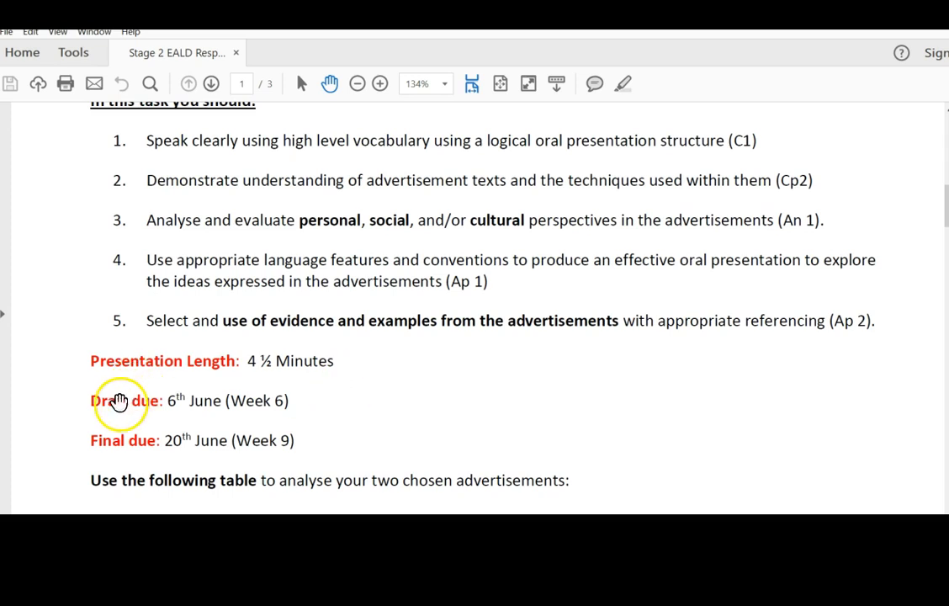
{"action": "mouse_move", "coordinate": [335, 410]}
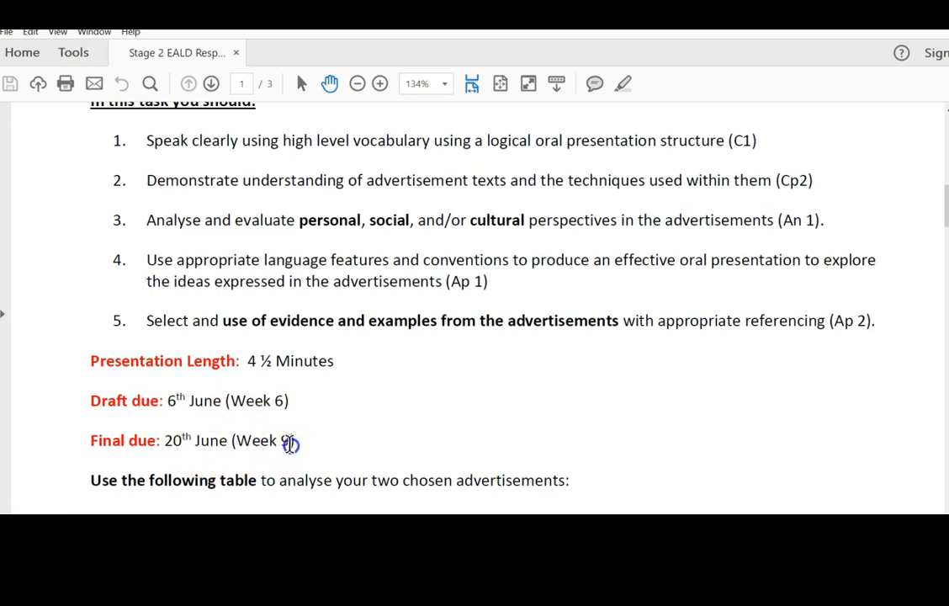
{"action": "mouse_move", "coordinate": [437, 439]}
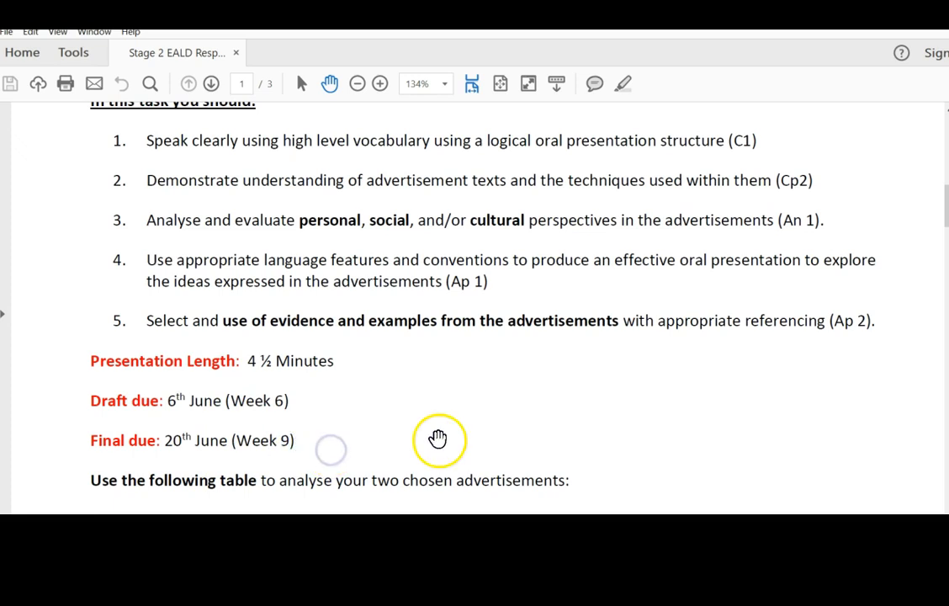
{"action": "mouse_move", "coordinate": [922, 285]}
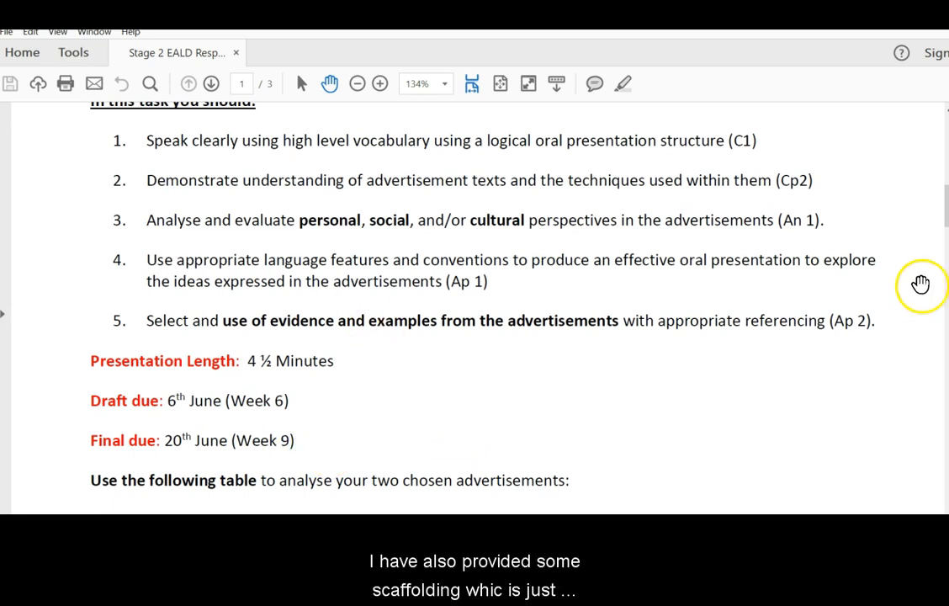
{"action": "scroll", "scroll_direction": "down", "scroll_amount": 3}
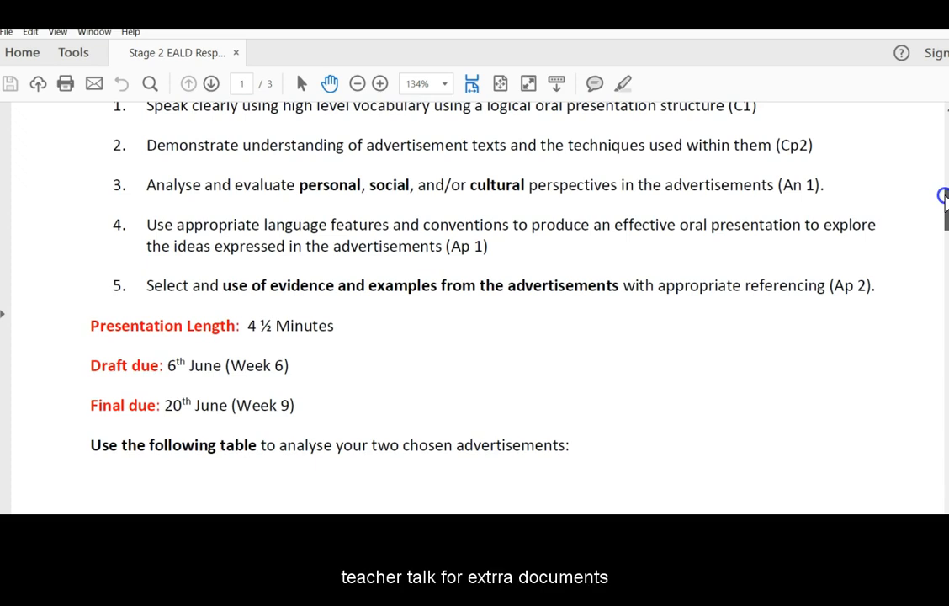
{"action": "scroll", "scroll_direction": "down", "scroll_amount": 3}
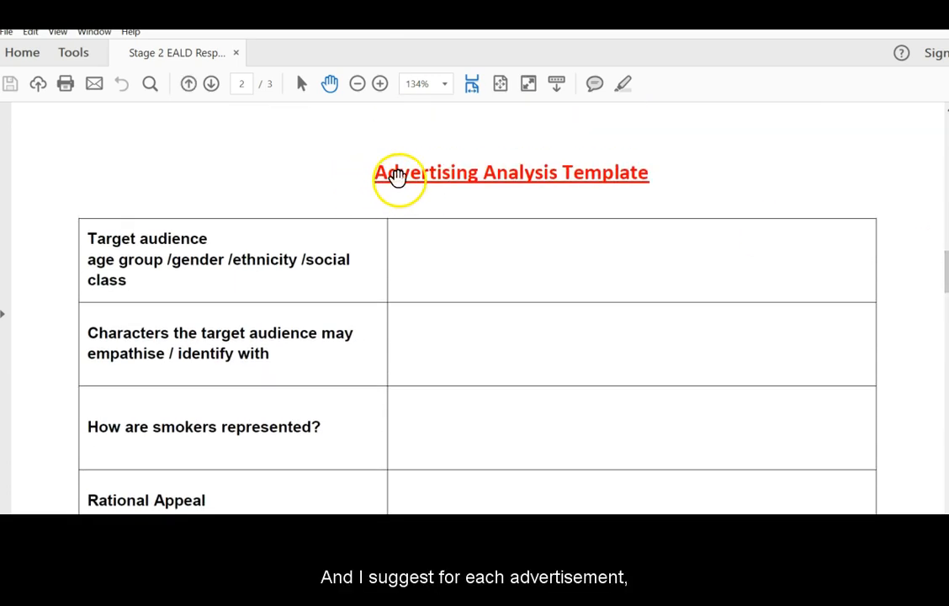
{"action": "mouse_move", "coordinate": [515, 198]}
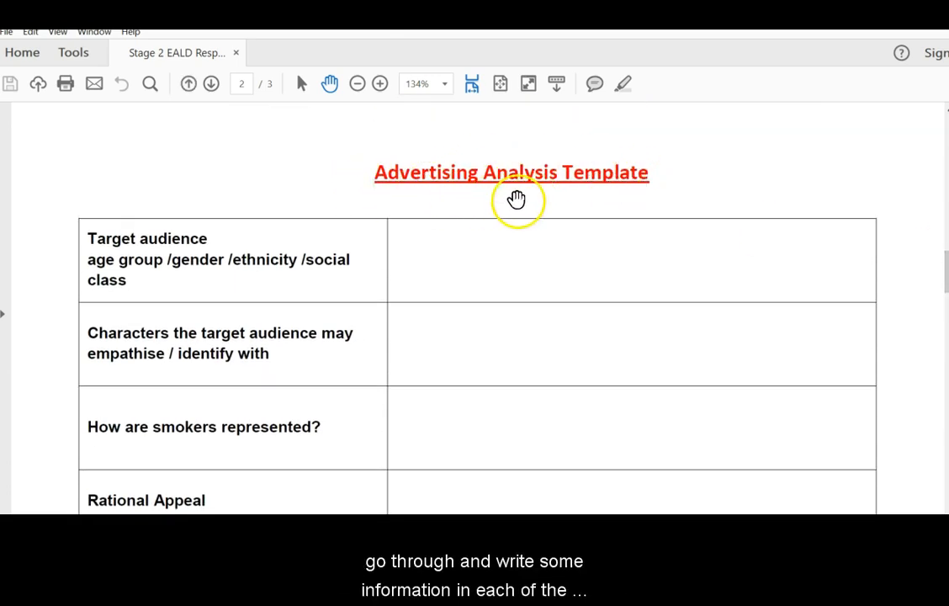
{"action": "mouse_move", "coordinate": [463, 495]}
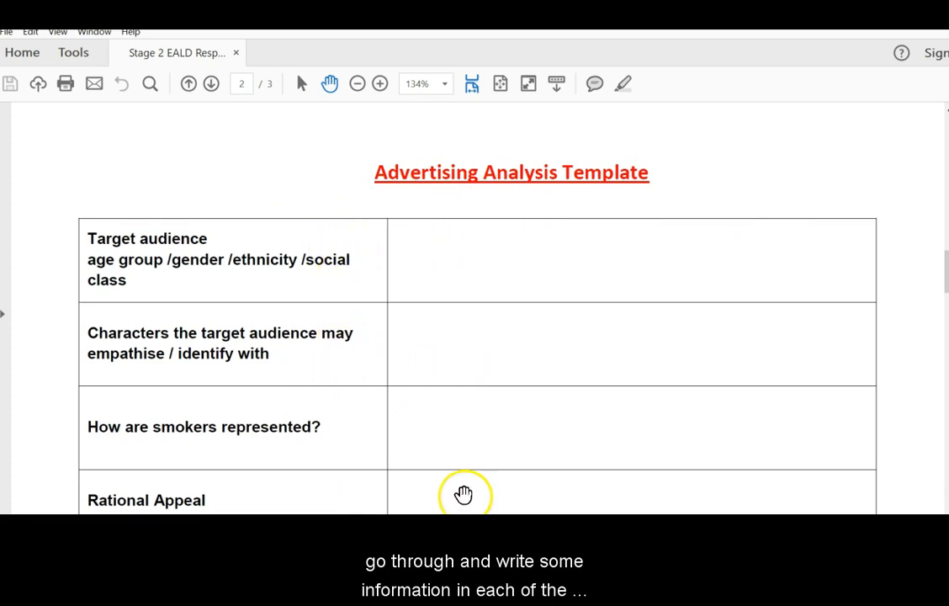
{"action": "mouse_move", "coordinate": [462, 289]}
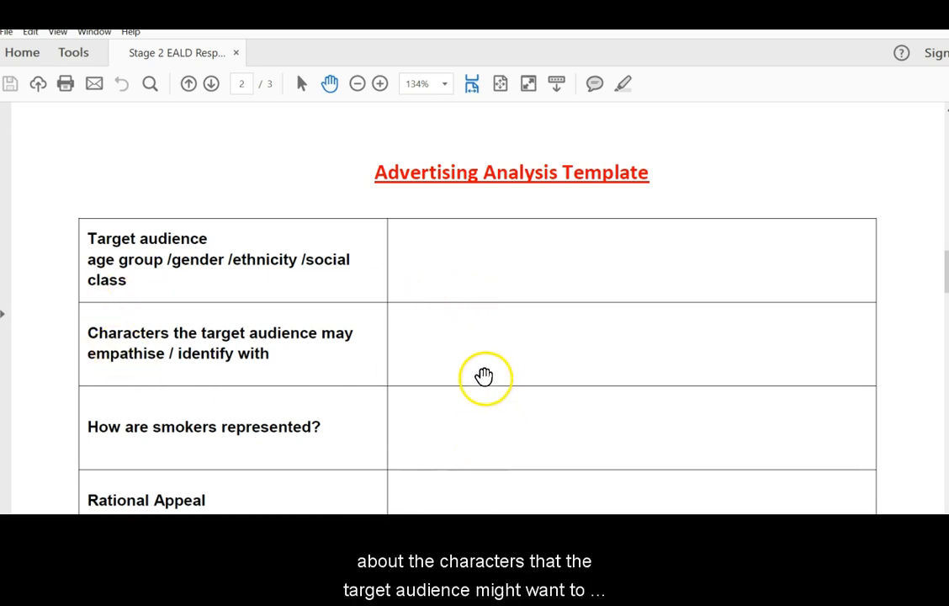
{"action": "mouse_move", "coordinate": [404, 327]}
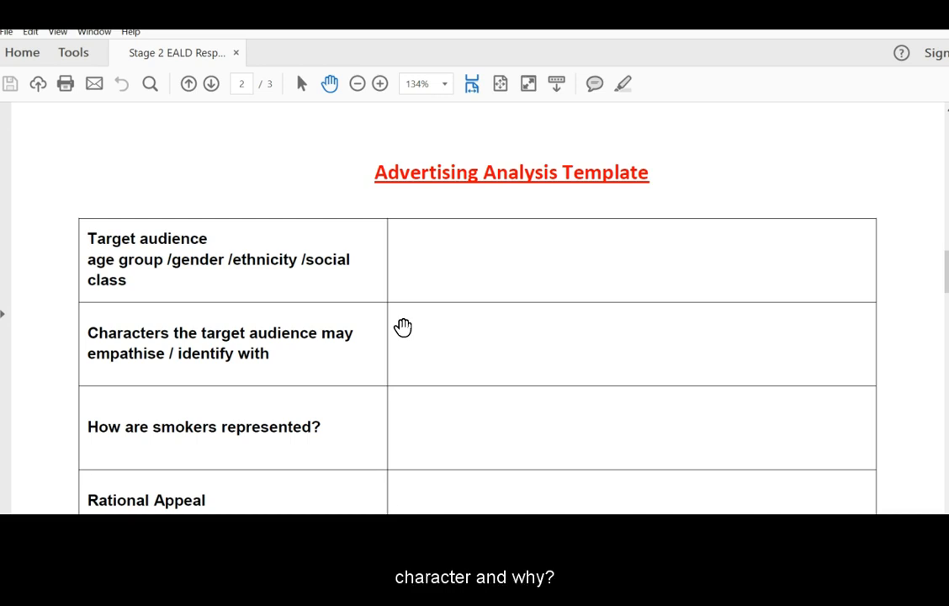
{"action": "mouse_move", "coordinate": [798, 259]}
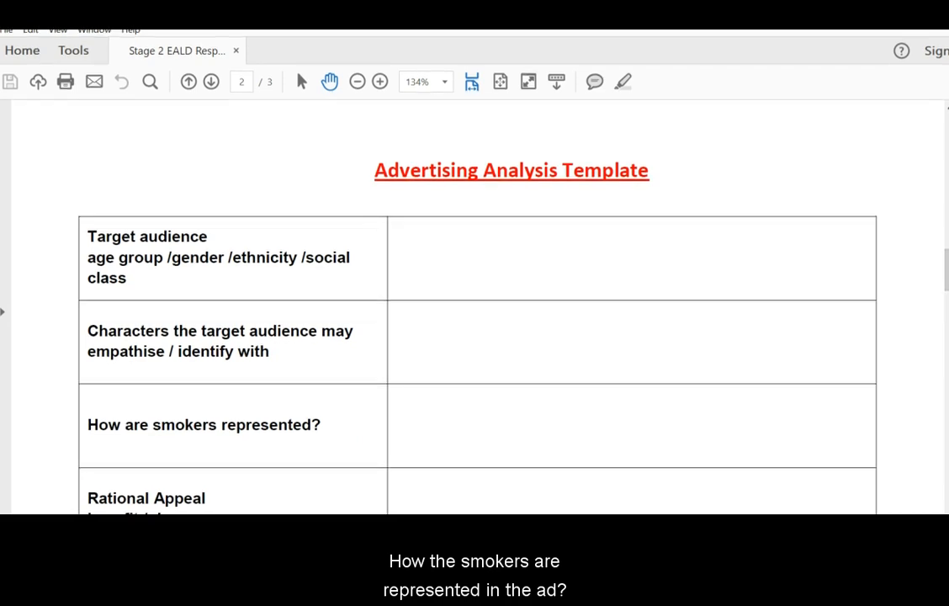
{"action": "scroll", "scroll_direction": "down", "scroll_amount": 3}
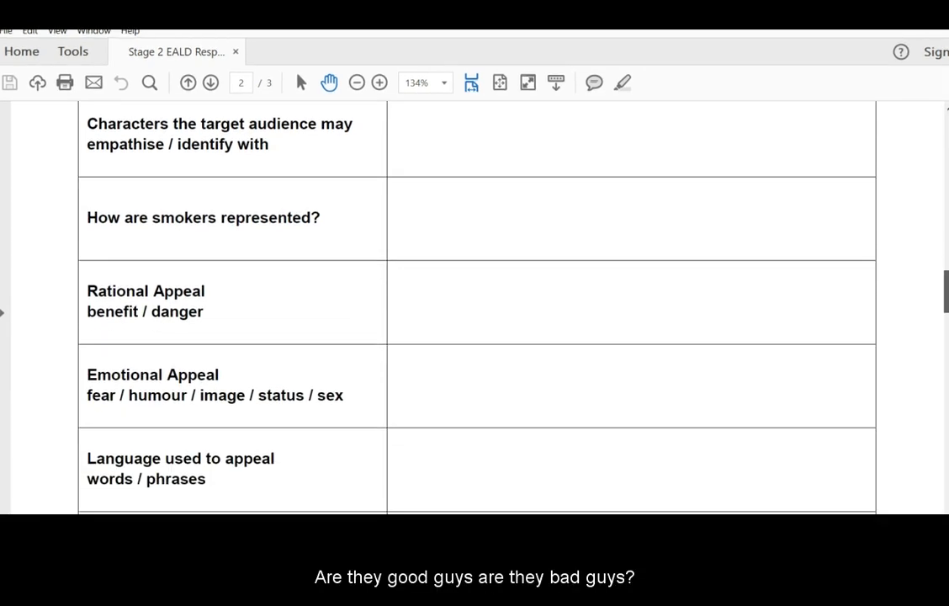
{"action": "scroll", "scroll_direction": "down", "scroll_amount": 3}
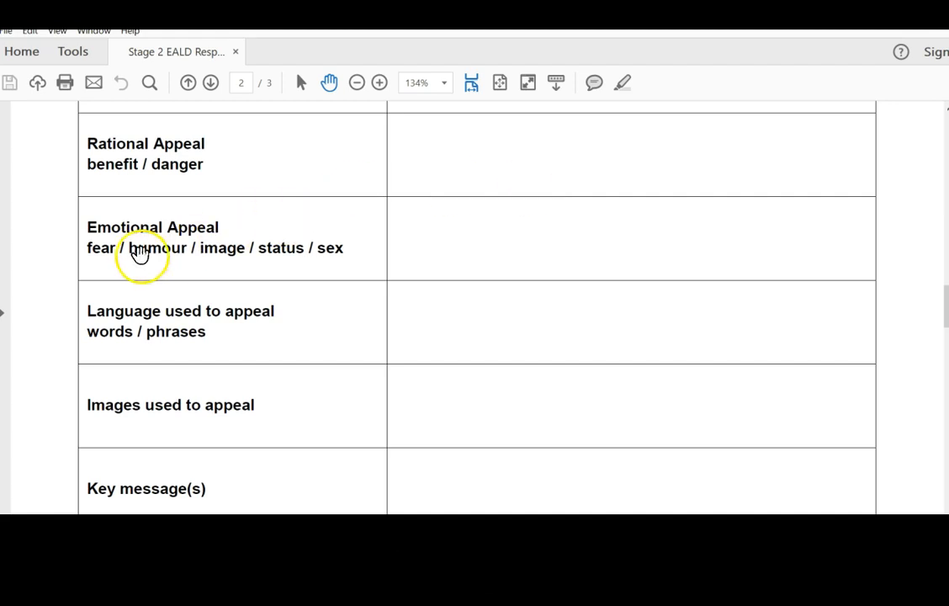
{"action": "mouse_move", "coordinate": [458, 254]}
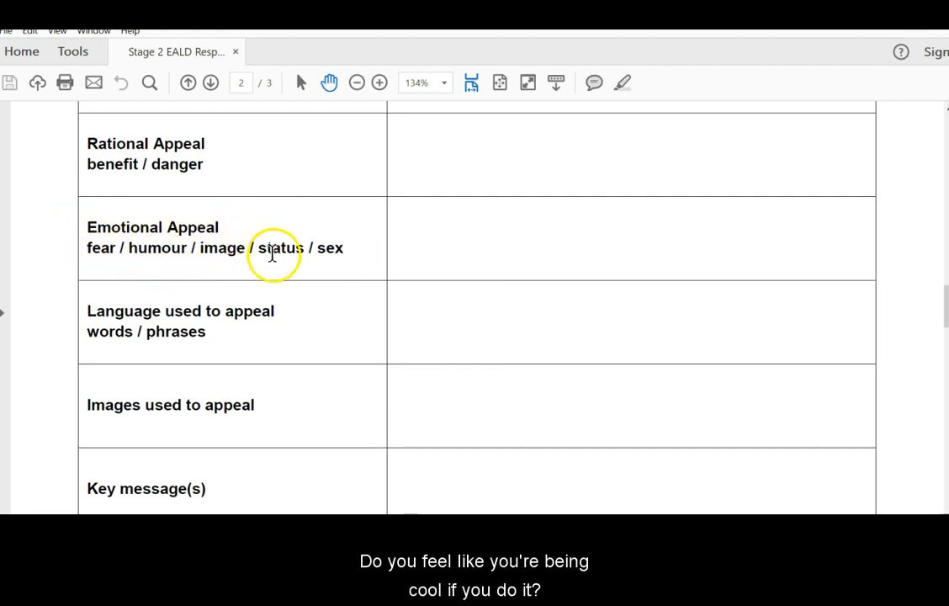
{"action": "mouse_move", "coordinate": [300, 245]}
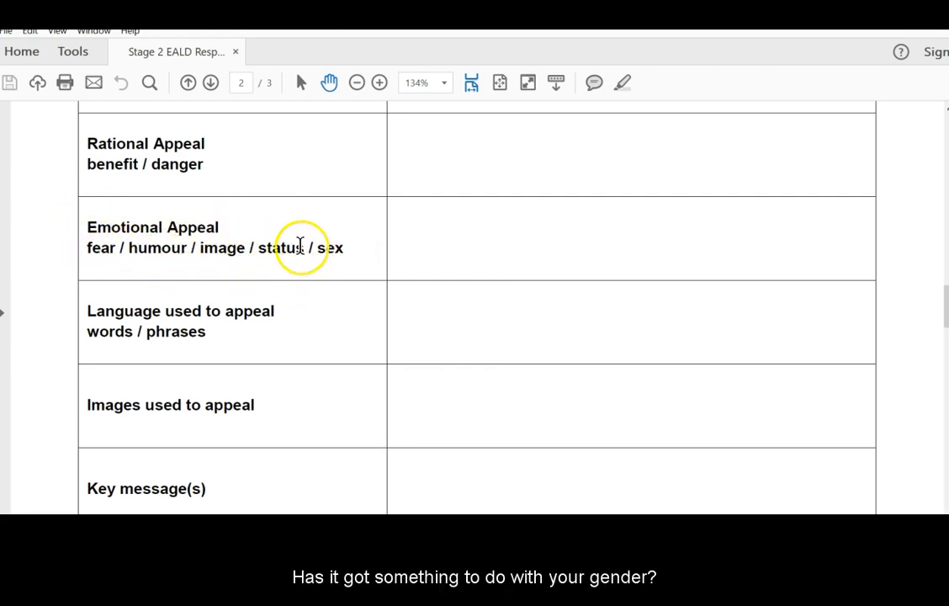
{"action": "mouse_move", "coordinate": [323, 260]}
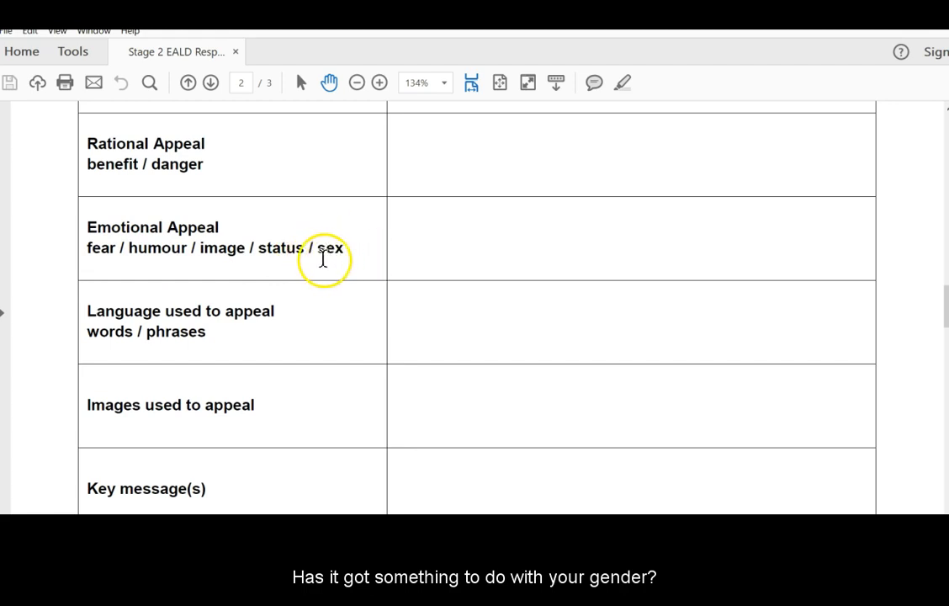
{"action": "mouse_move", "coordinate": [264, 326]}
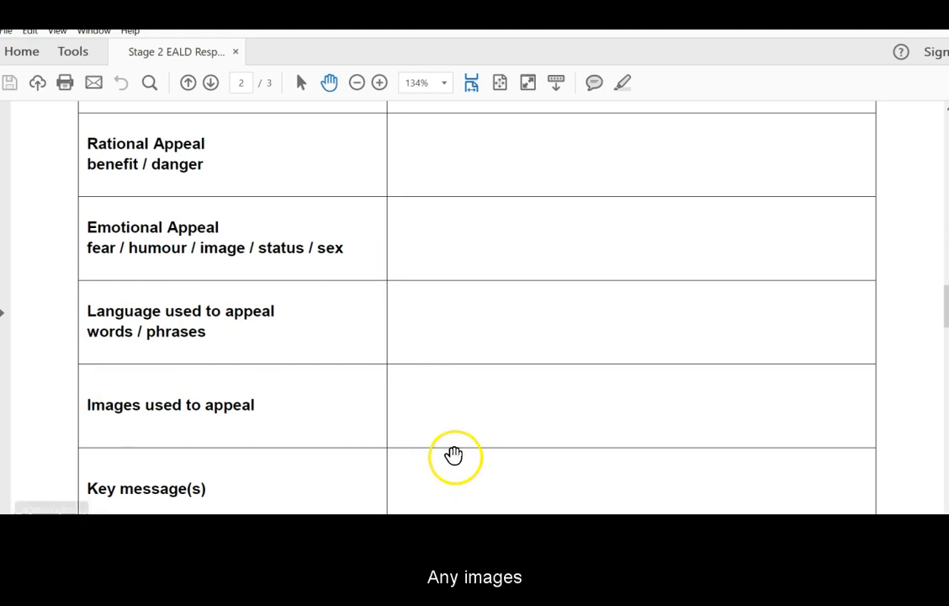
{"action": "scroll", "scroll_direction": "down", "scroll_amount": 3}
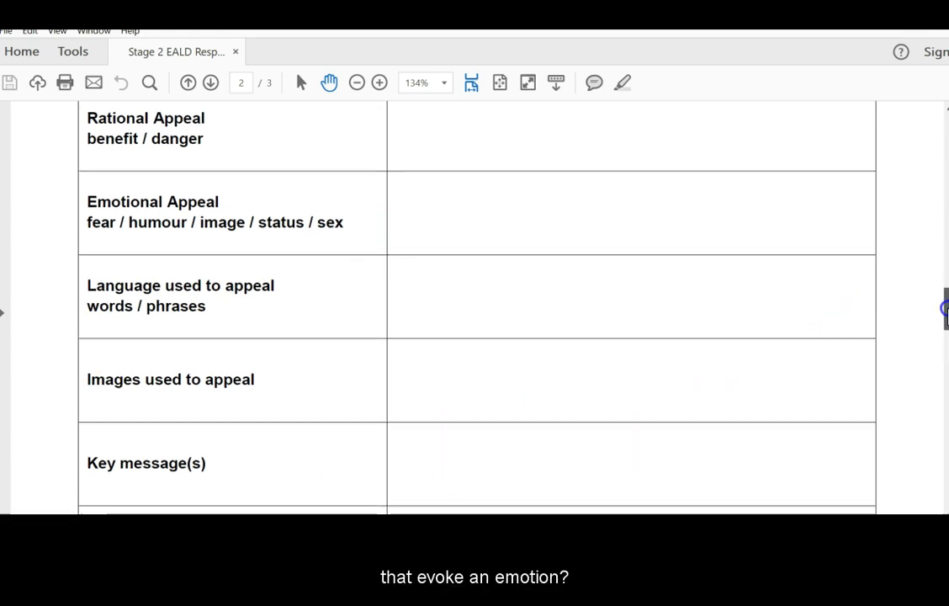
{"action": "scroll", "scroll_direction": "down", "scroll_amount": 3}
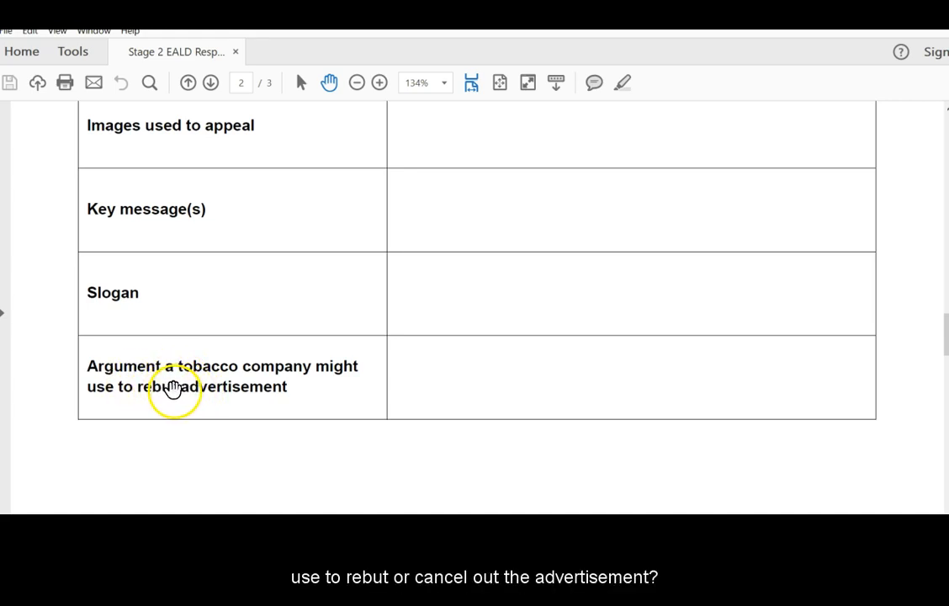
{"action": "mouse_move", "coordinate": [335, 404]}
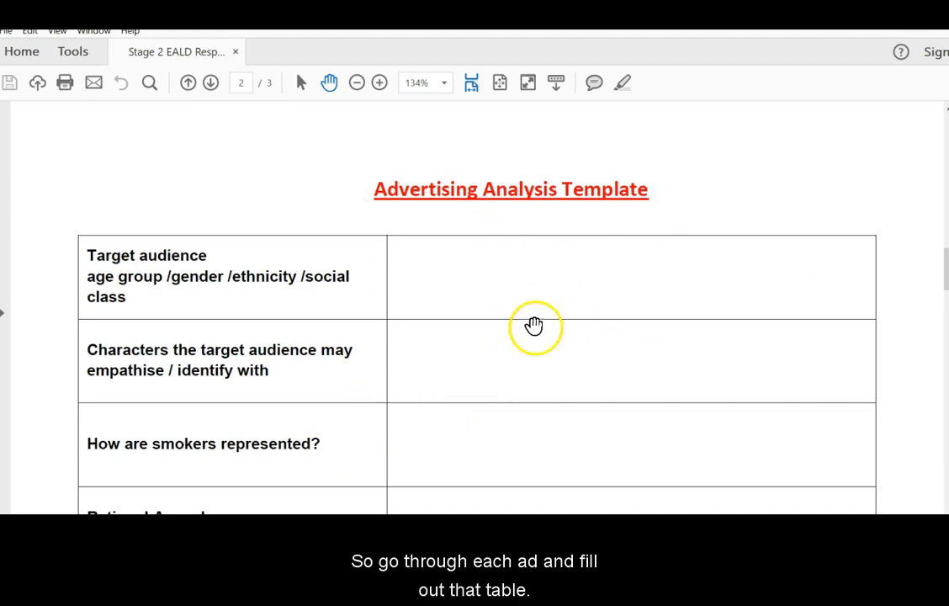
{"action": "mouse_move", "coordinate": [677, 435]}
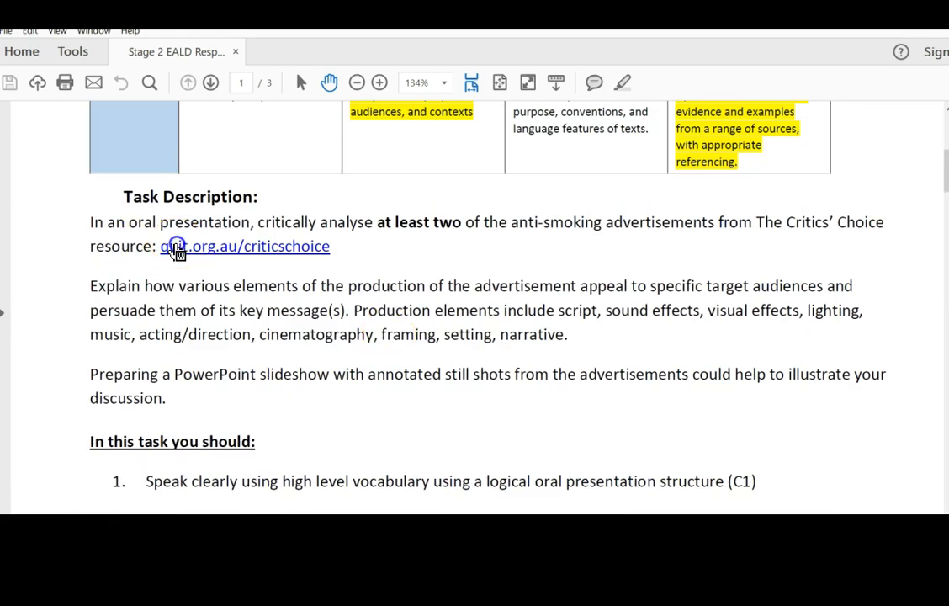
Step: Follow the quit.org.au/criticschoice link and allow the Security Warning so the site loads
{"action": "left_click", "coordinate": [175, 245]}
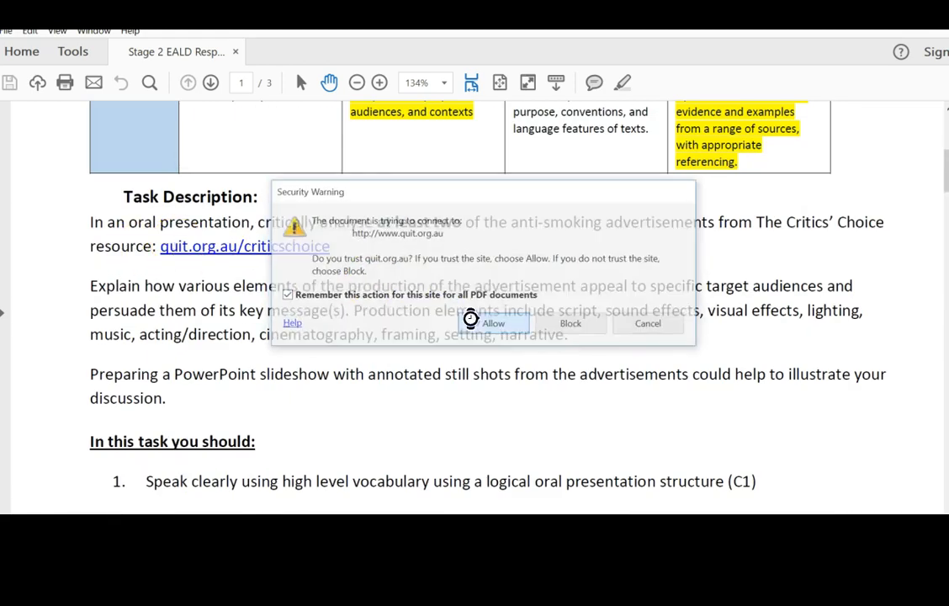
{"action": "left_click", "coordinate": [491, 323]}
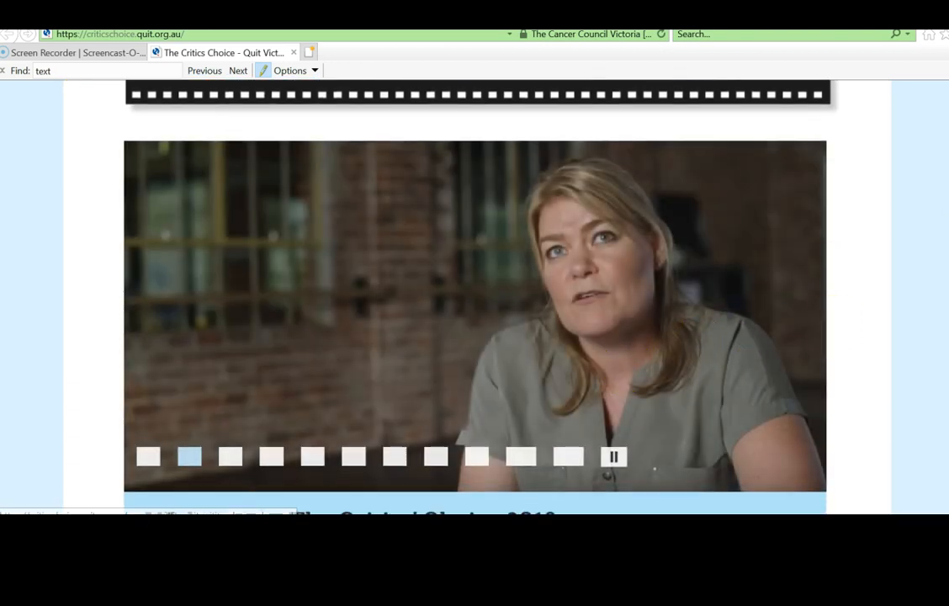
{"action": "scroll", "scroll_direction": "down", "scroll_amount": 3}
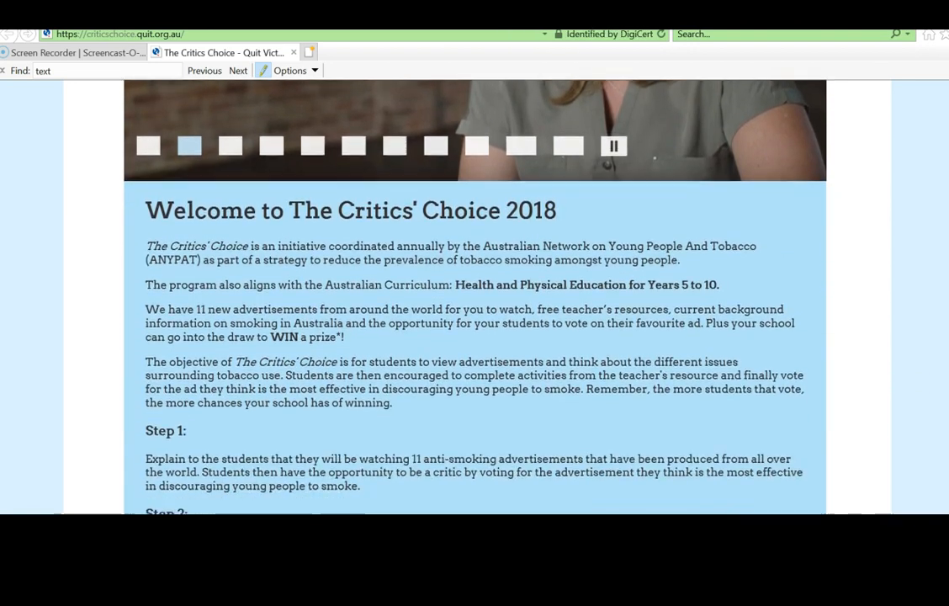
{"action": "scroll", "scroll_direction": "down", "scroll_amount": 3}
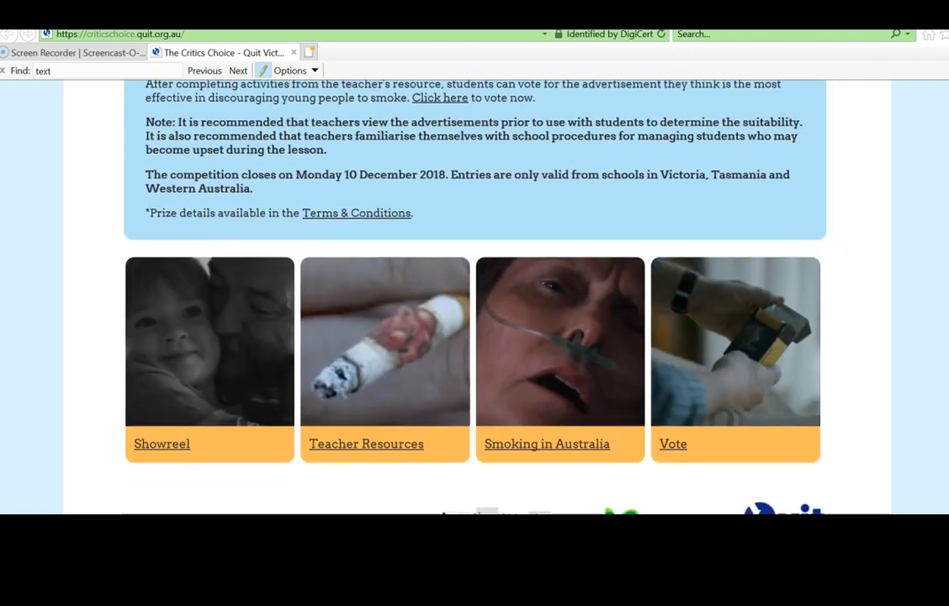
{"action": "scroll", "scroll_direction": "down", "scroll_amount": 3}
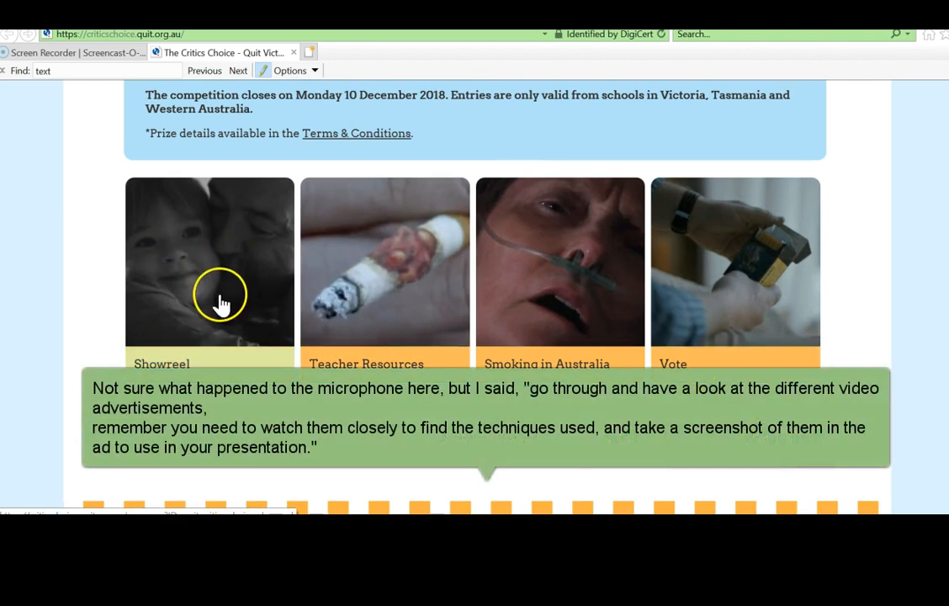
Step: Browse the Showreel page's Gary Hill video and advance the carousel of other anti-smoking ads
{"action": "left_click", "coordinate": [220, 295]}
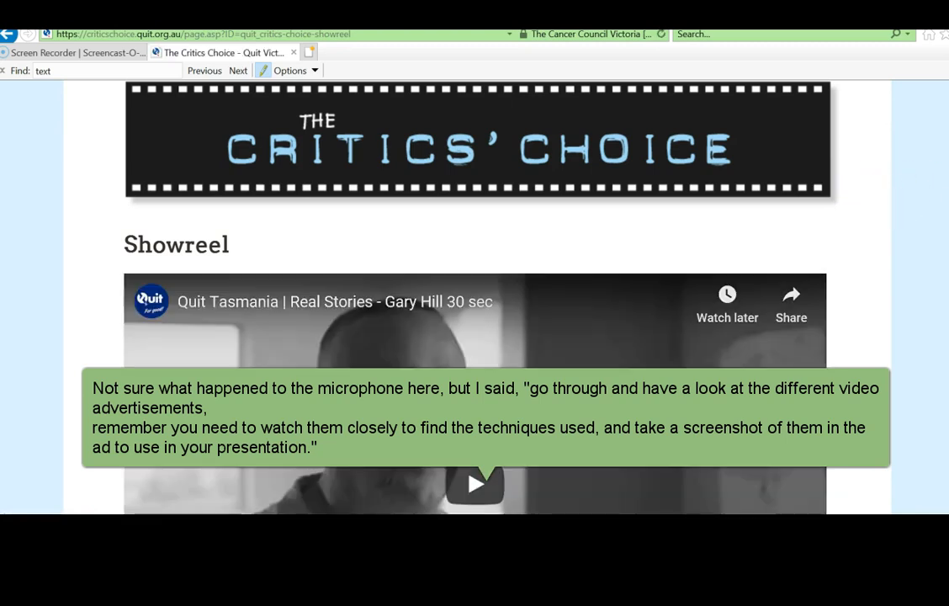
{"action": "scroll", "scroll_direction": "down", "scroll_amount": 3}
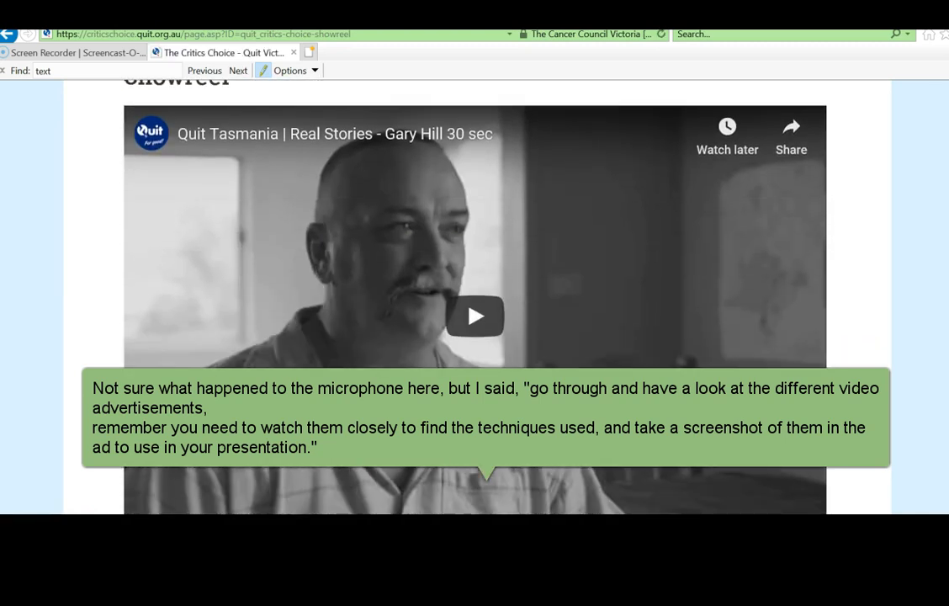
{"action": "scroll", "scroll_direction": "down", "scroll_amount": 3}
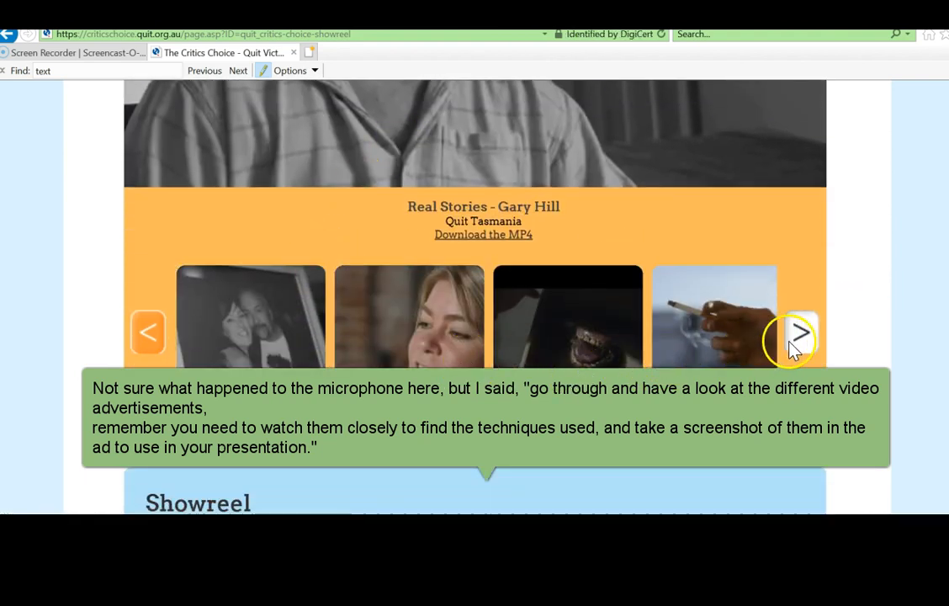
{"action": "left_click", "coordinate": [802, 334]}
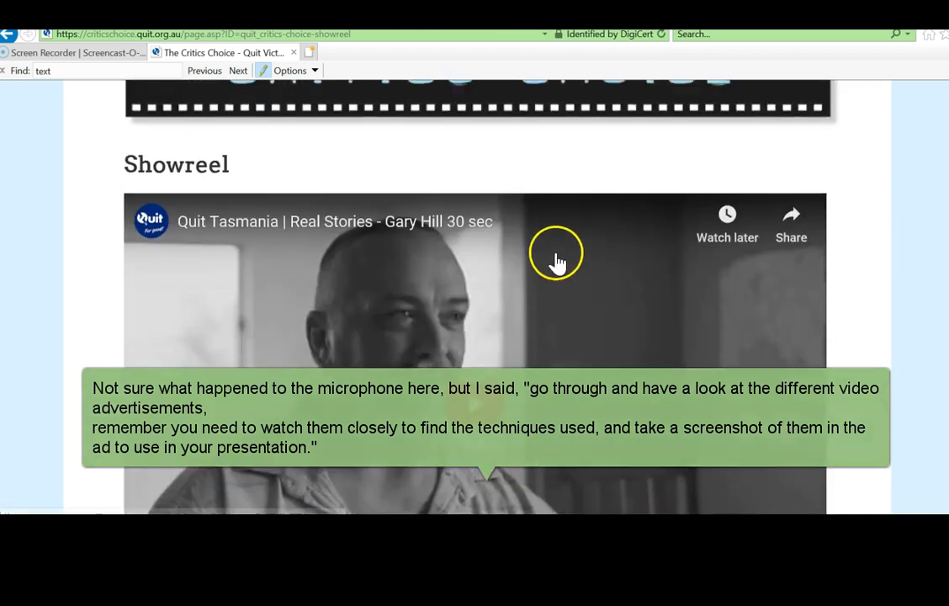
{"action": "scroll", "scroll_direction": "down", "scroll_amount": 3}
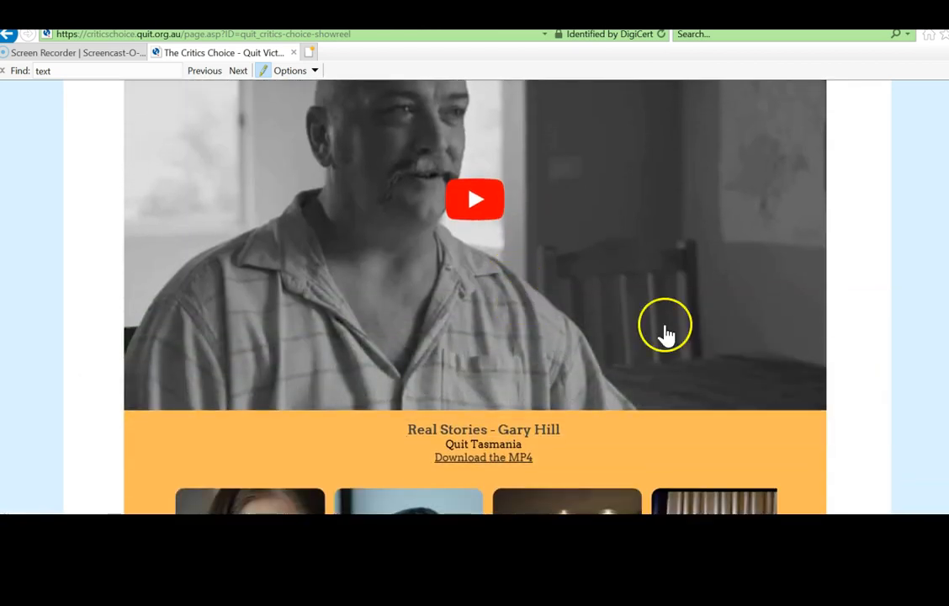
{"action": "scroll", "scroll_direction": "down", "scroll_amount": 3}
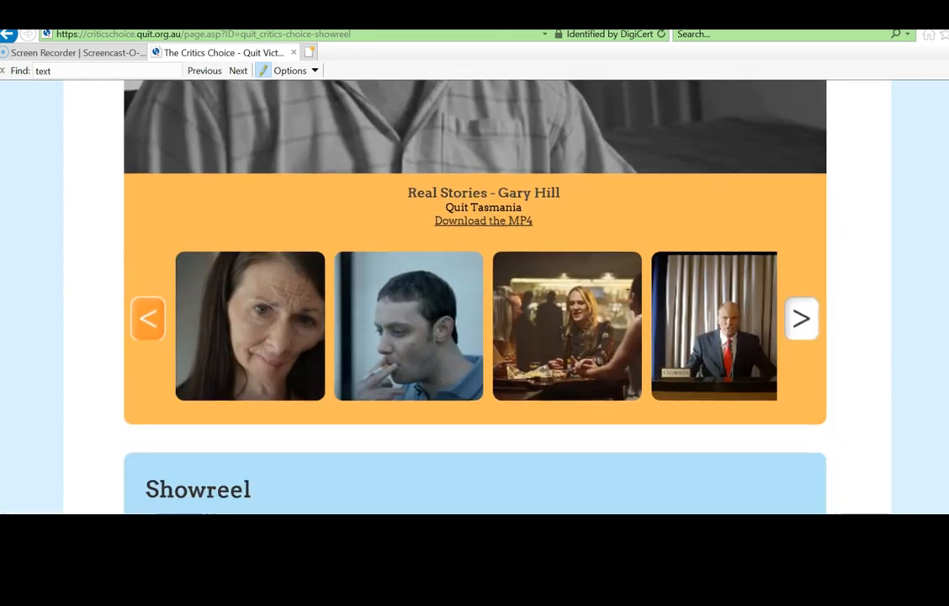
{"action": "scroll", "scroll_direction": "down", "scroll_amount": 3}
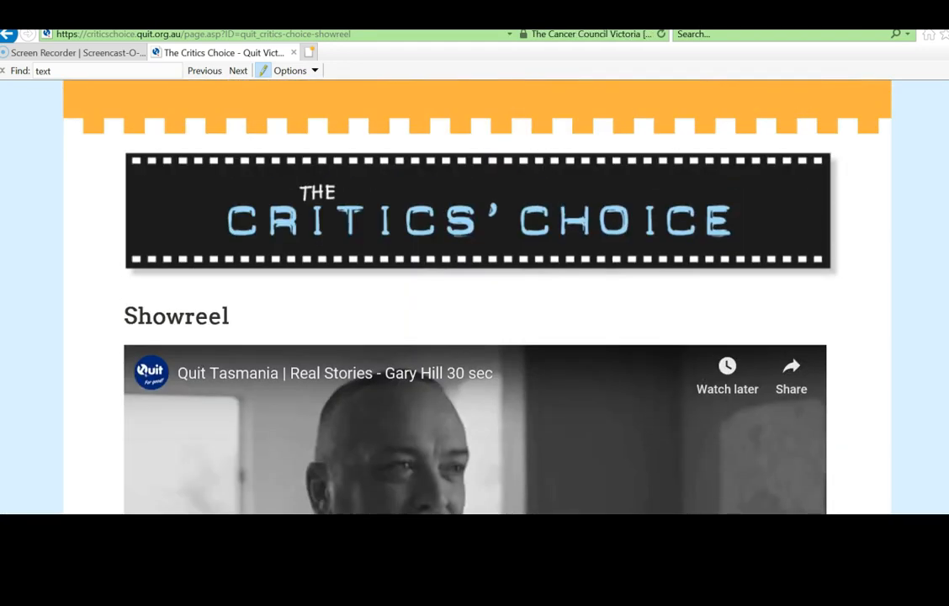